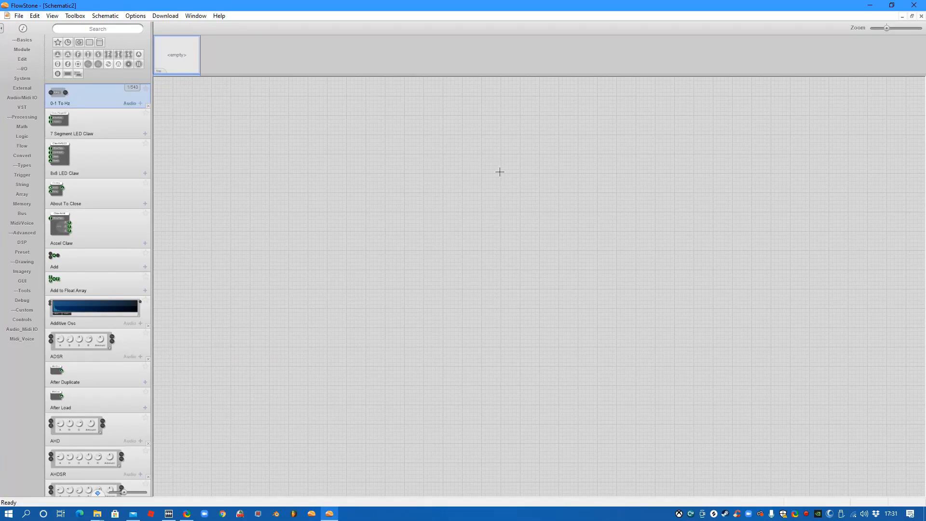
mouse_move(224, 152)
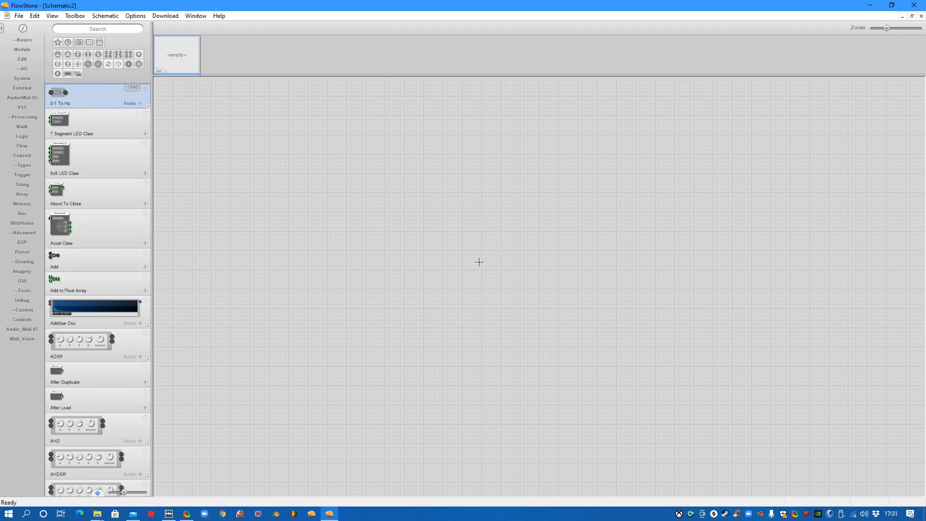
mouse_move(339, 235)
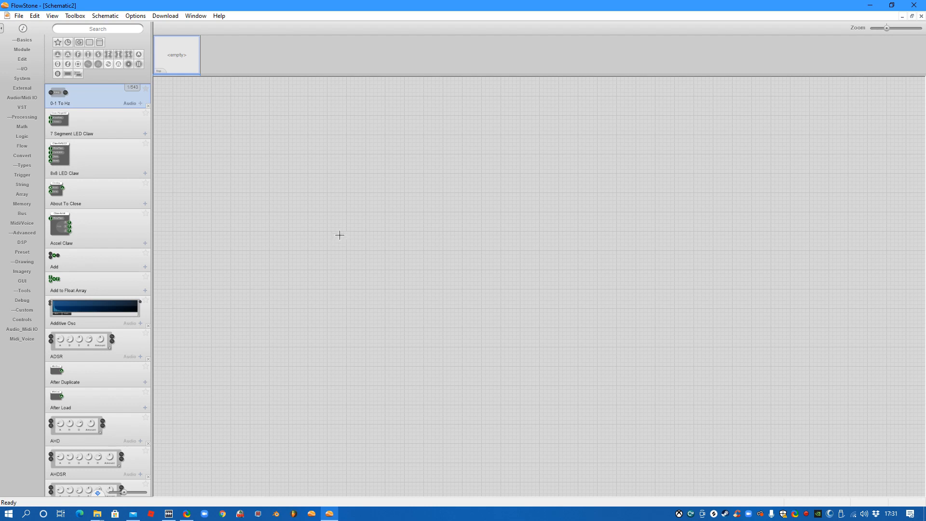
mouse_move(114, 192)
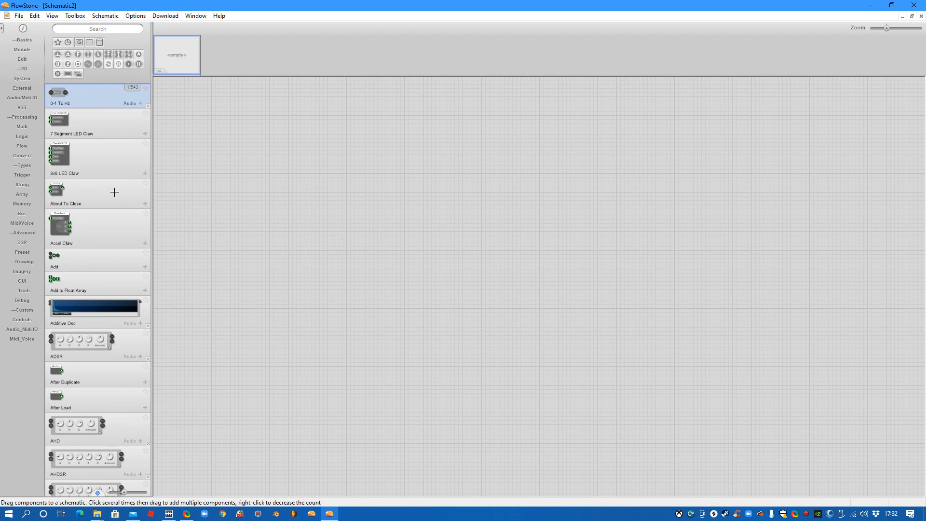
Place MIDI In from a 'midi' Toolbox search, then look up DS Out under 'out'
click(95, 30)
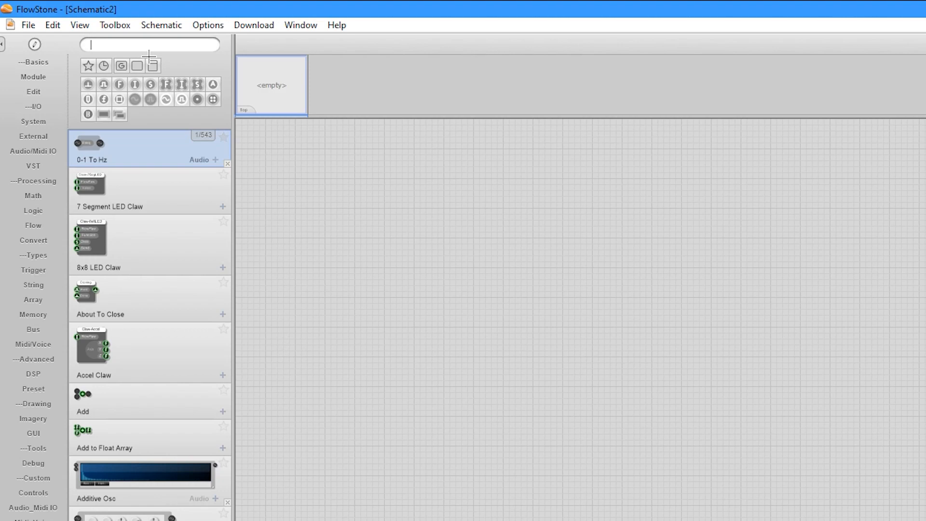
text(midi)
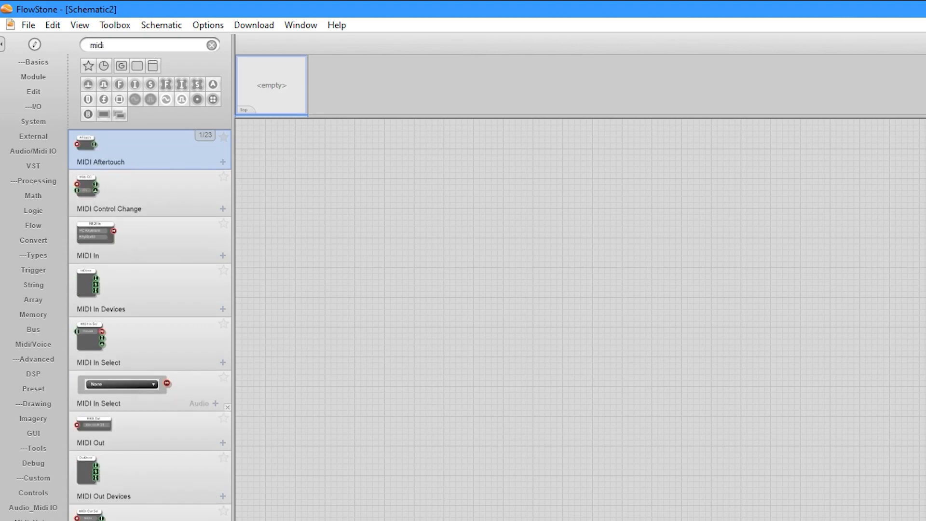
drag(95, 233, 685, 378)
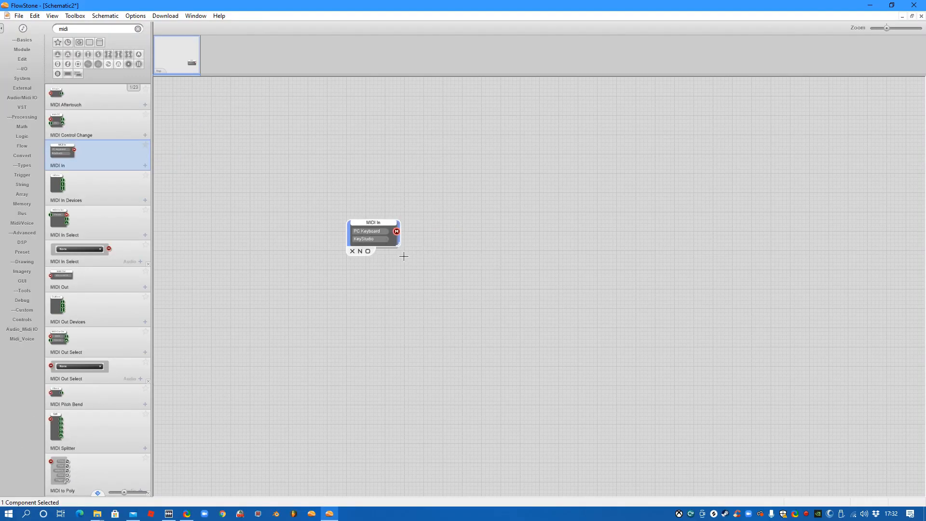
mouse_move(384, 232)
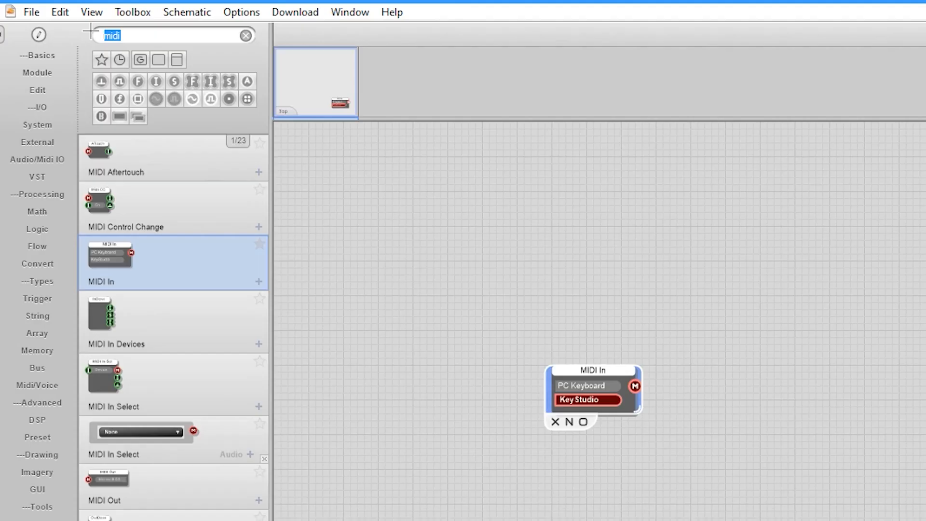
text(output)
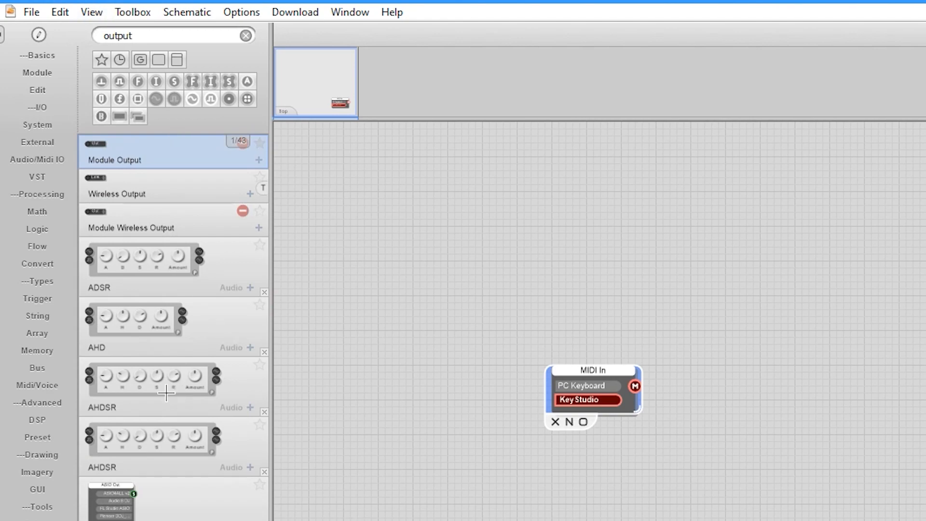
scroll(down, 3)
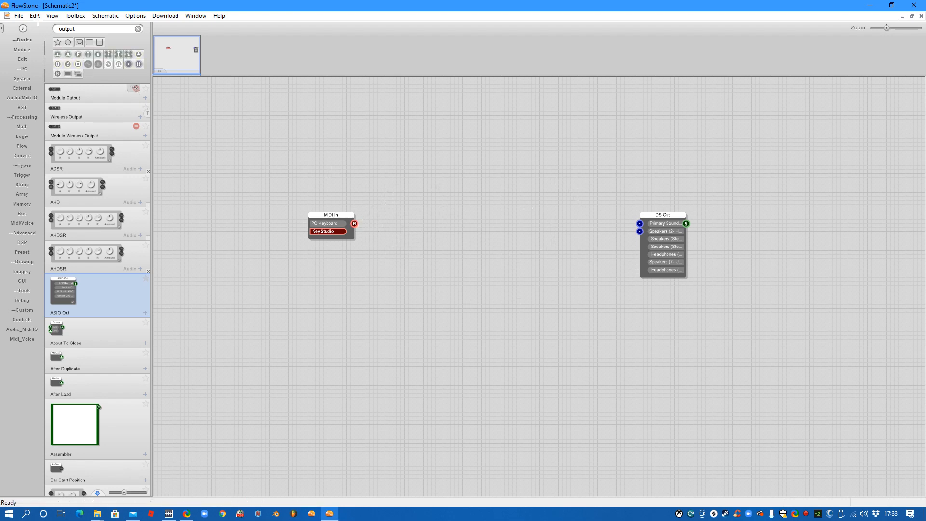
Add MIDI to Poly from a 'midi to' search and wire MIDI In into its input
text(mi)
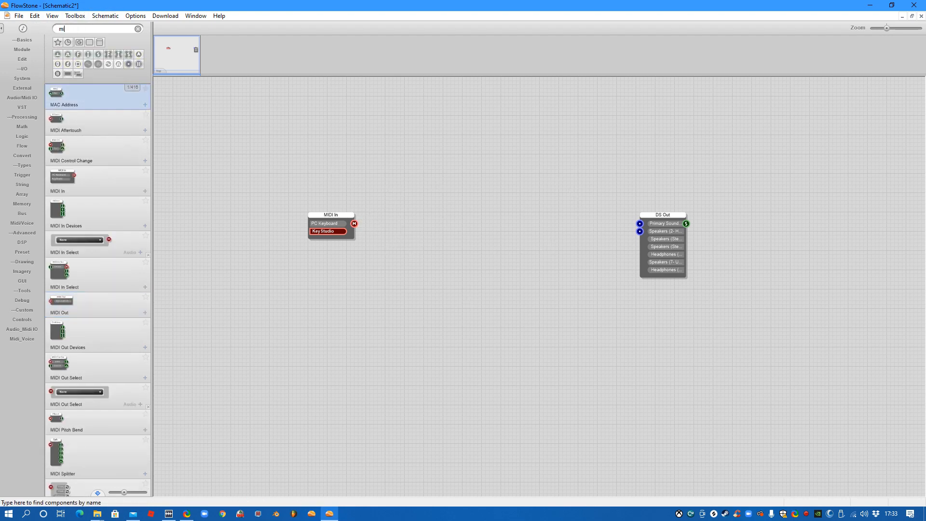
text(idi to)
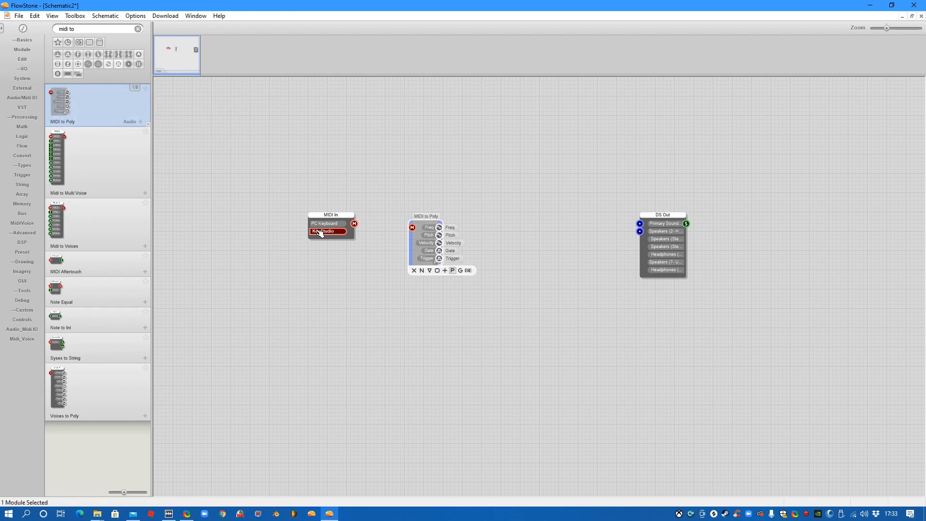
mouse_move(599, 241)
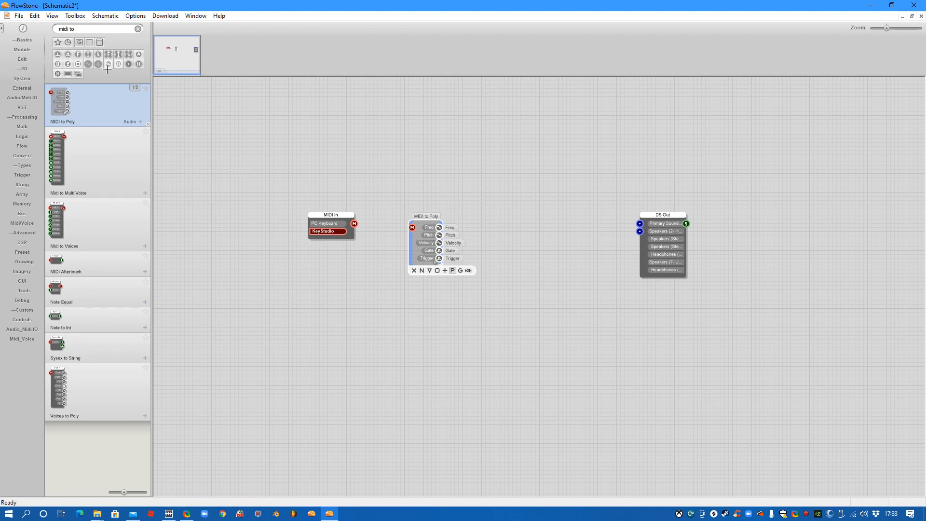
mouse_move(80, 179)
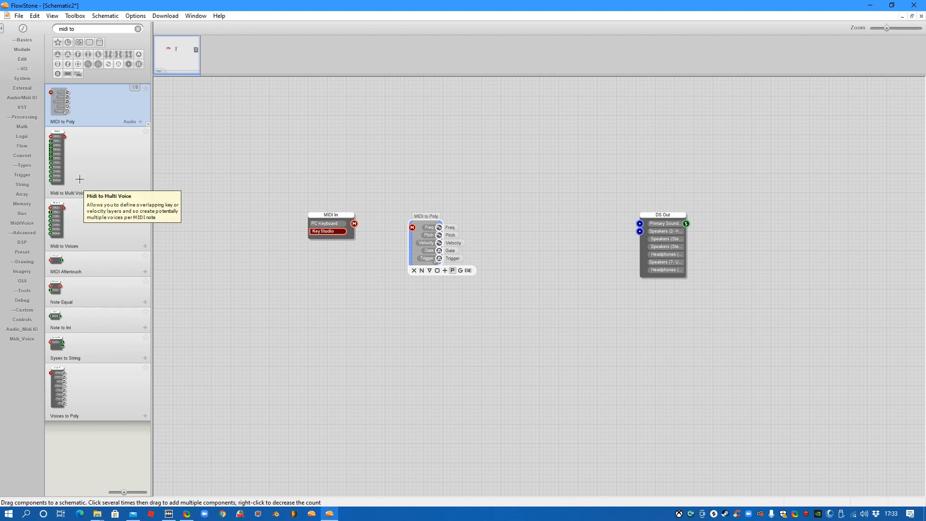
mouse_move(179, 202)
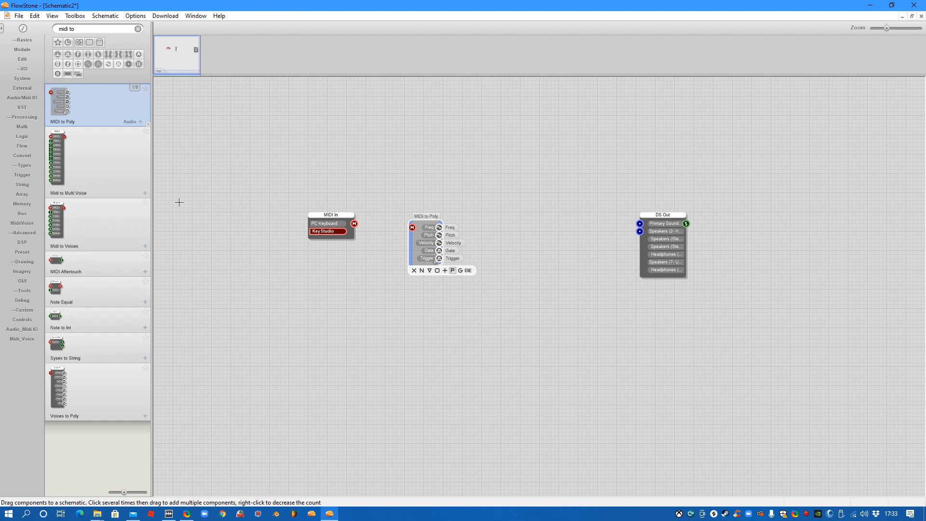
drag(424, 236, 406, 240)
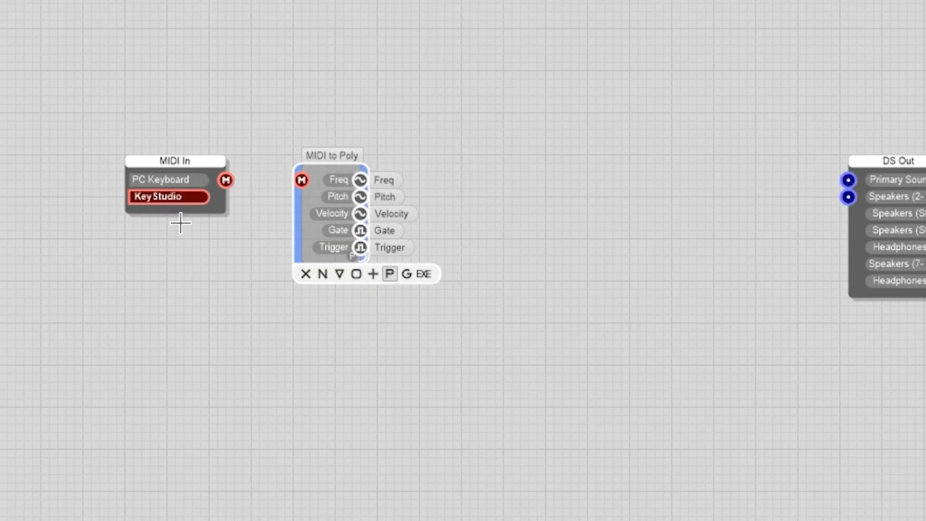
drag(226, 180, 301, 180)
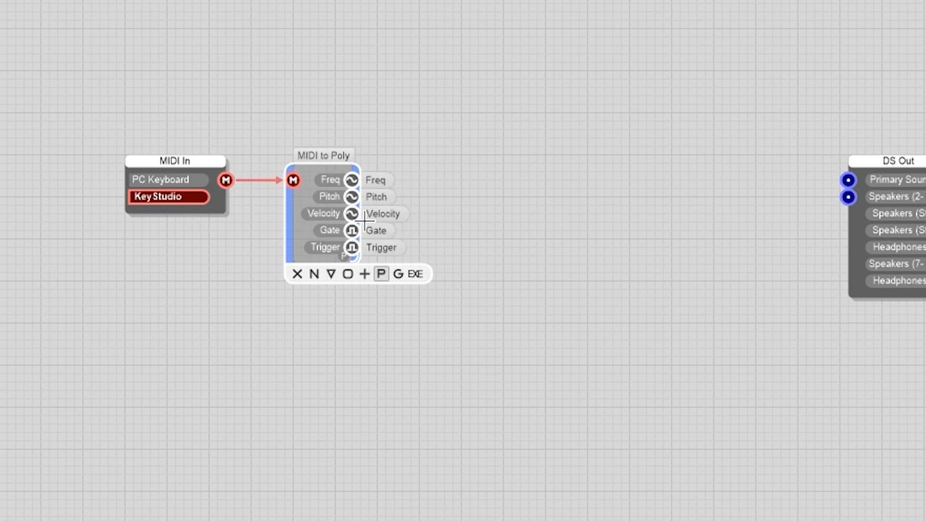
mouse_move(354, 201)
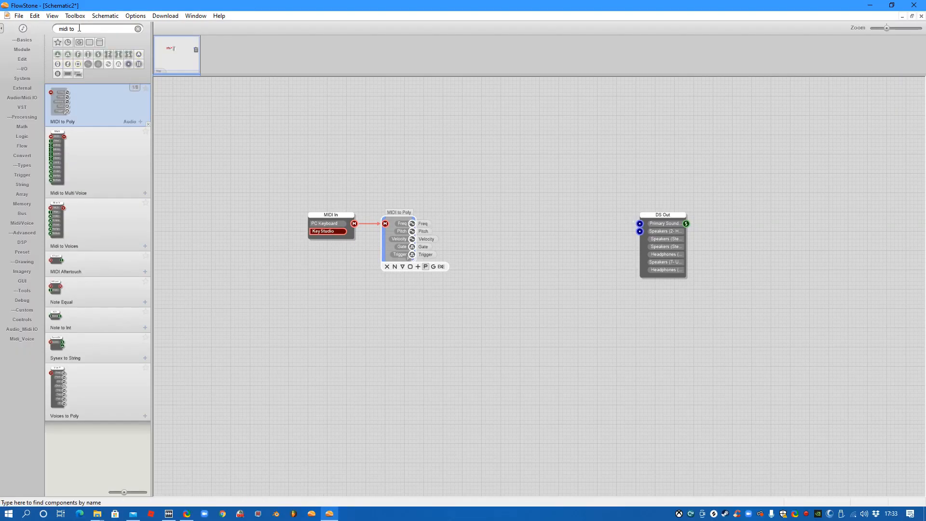
Add Combiners from a 'com' search and wire their outputs into DS Out
text(combin)
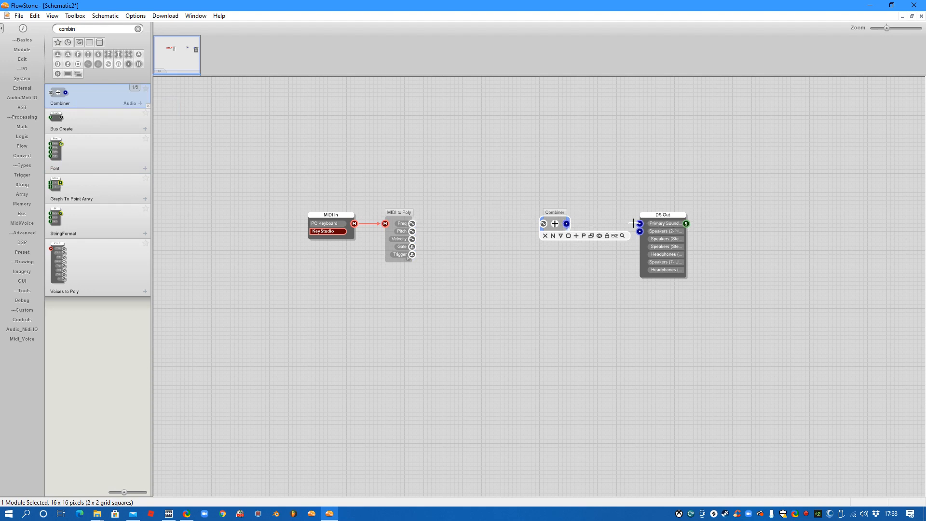
drag(566, 224, 639, 223)
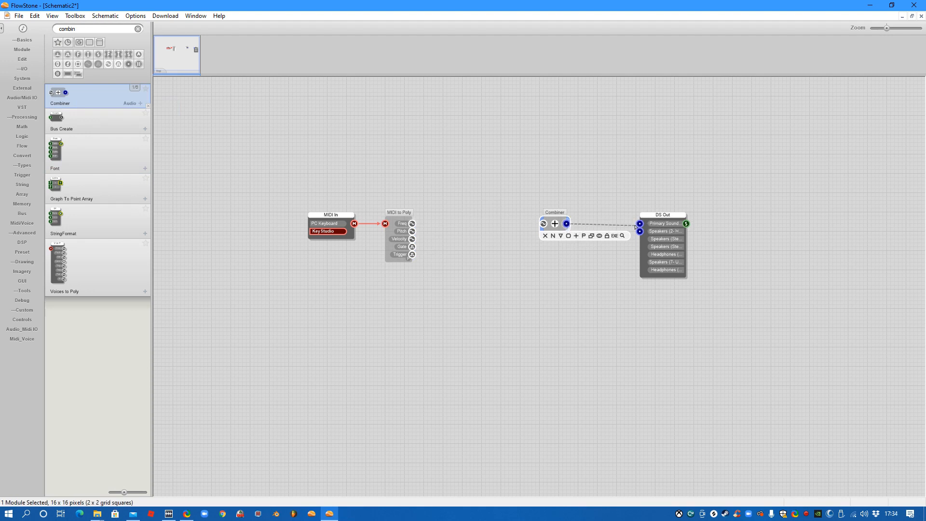
drag(566, 224, 640, 224)
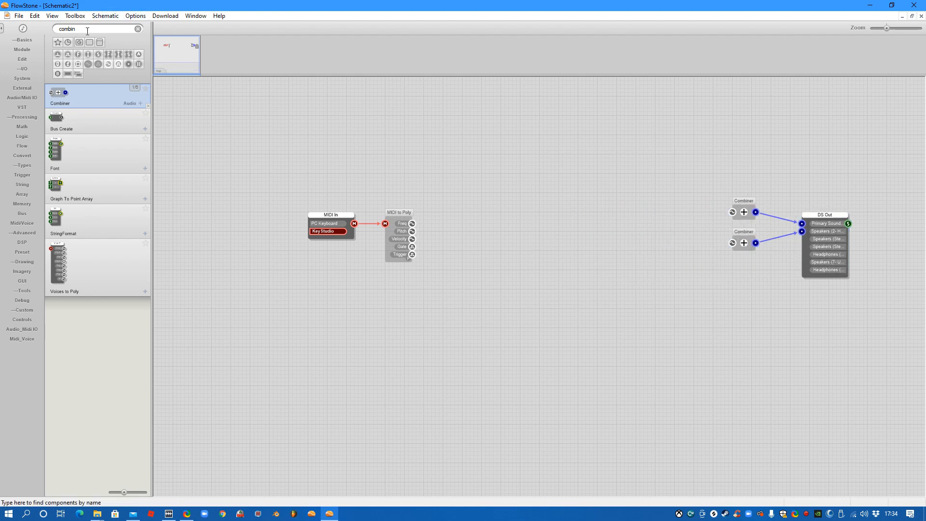
Add a Multi Osc set to Sawtooth and feed it MIDI to Poly's Freq output
text(osc)
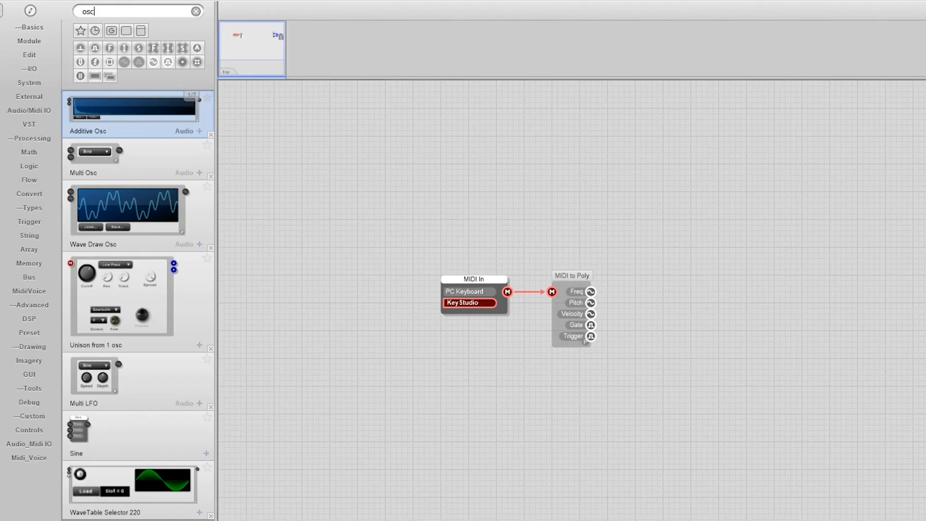
mouse_move(132, 264)
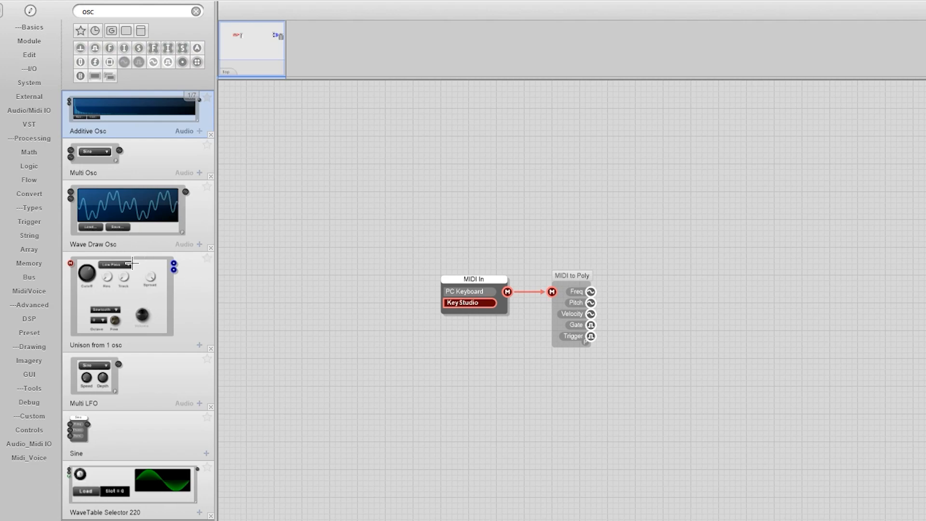
mouse_move(185, 165)
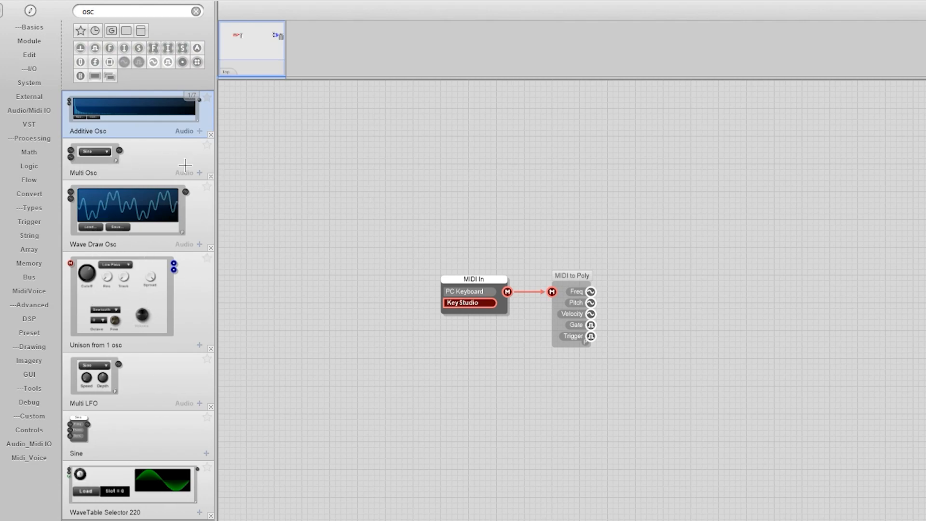
mouse_move(135, 386)
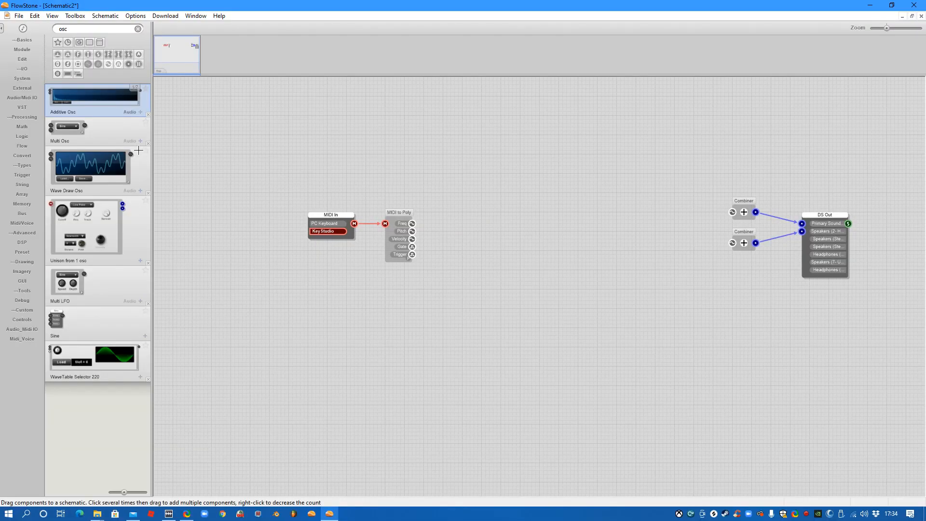
mouse_move(95, 138)
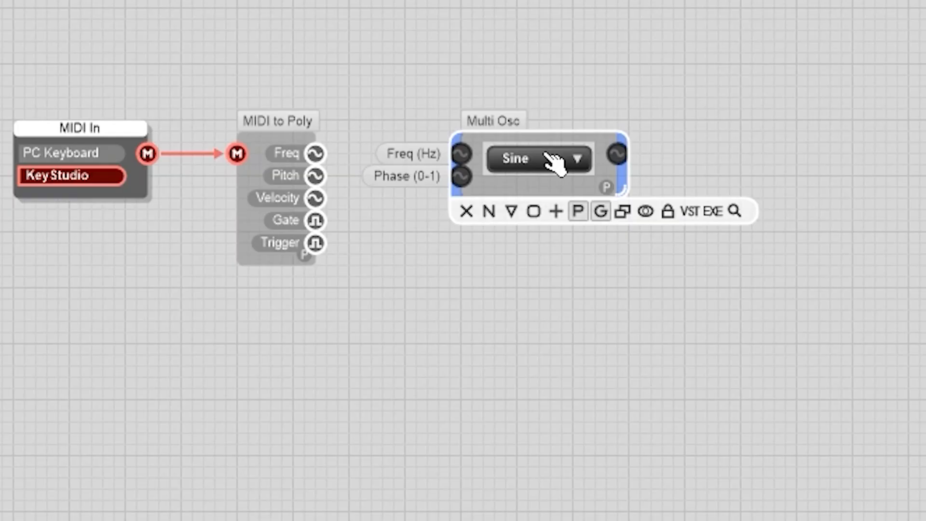
click(537, 158)
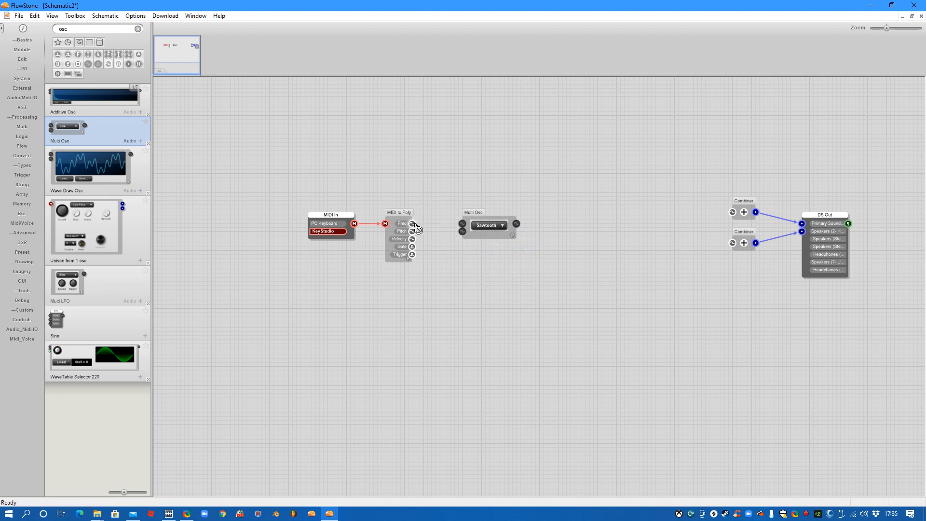
click(487, 225)
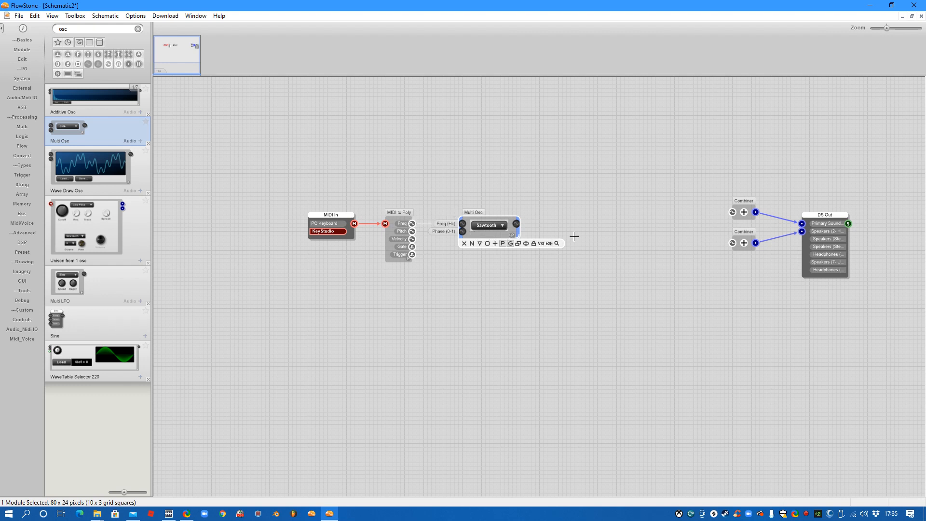
drag(516, 224, 719, 214)
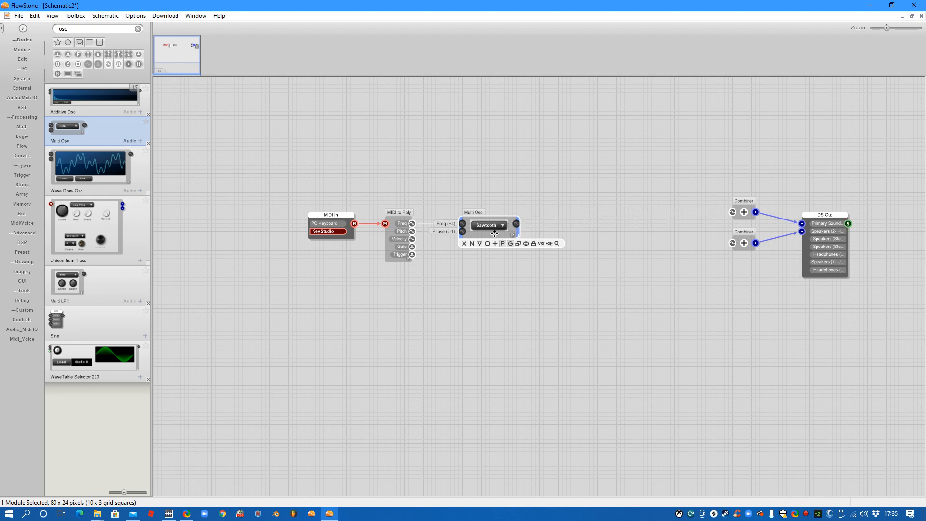
mouse_move(581, 243)
text(a)
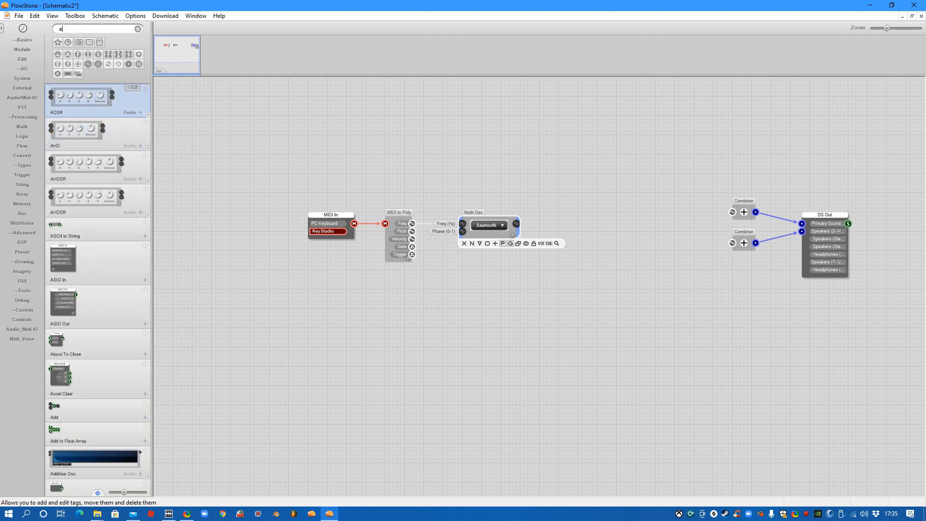
Place an ADSR envelope and wire the sawtooth oscillator's output into its input
text(dsr)
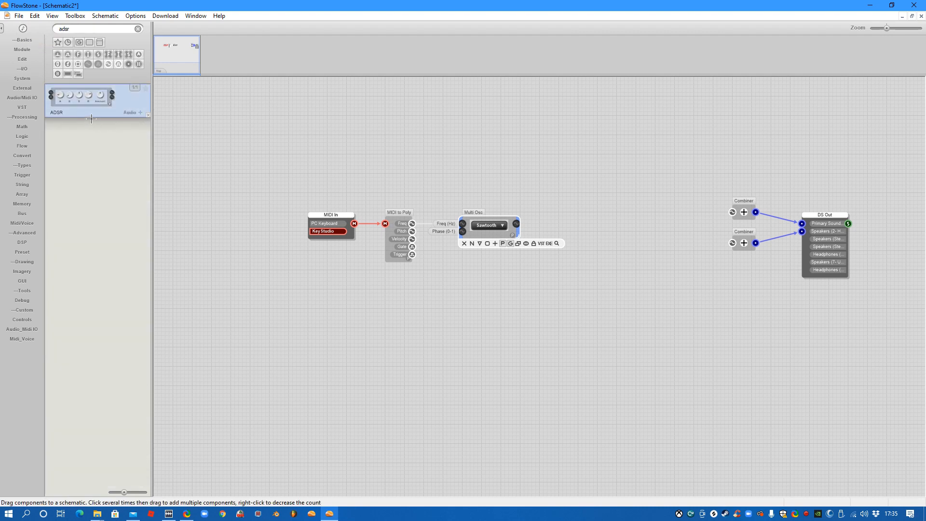
drag(80, 98, 597, 231)
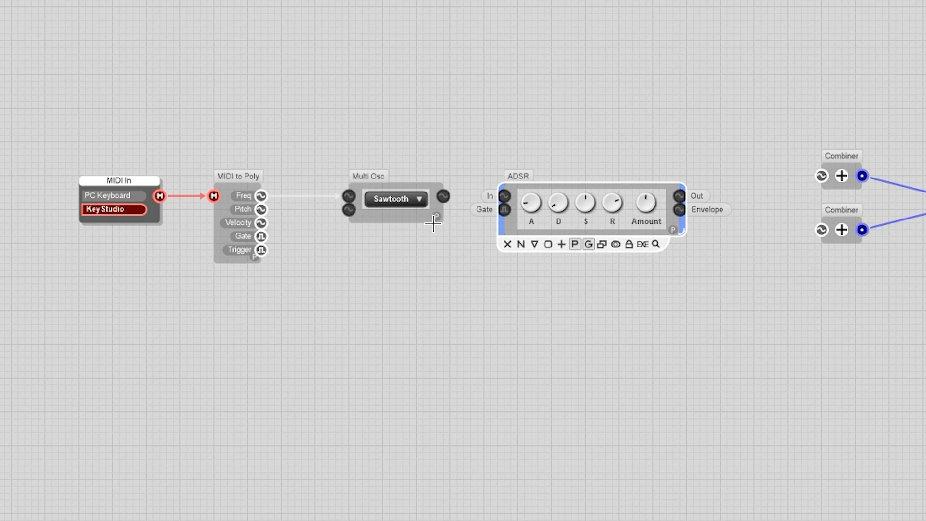
mouse_move(414, 219)
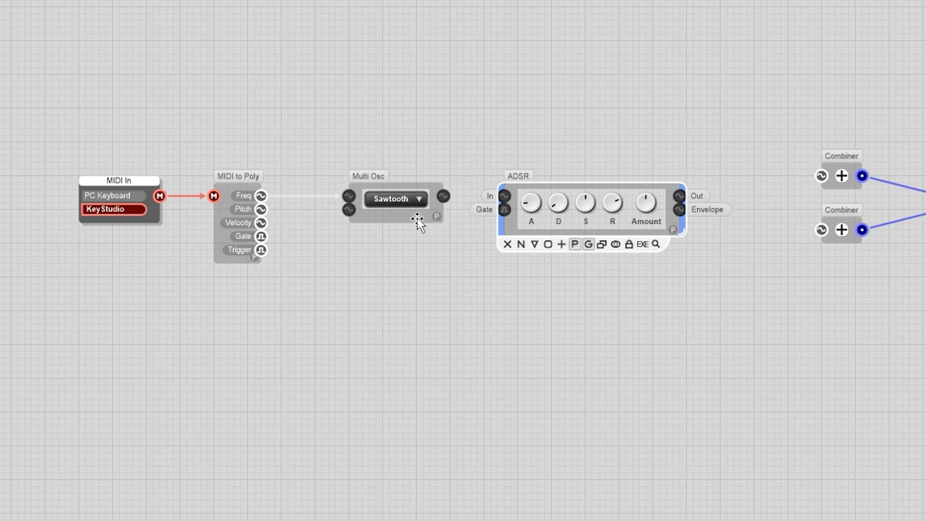
click(394, 199)
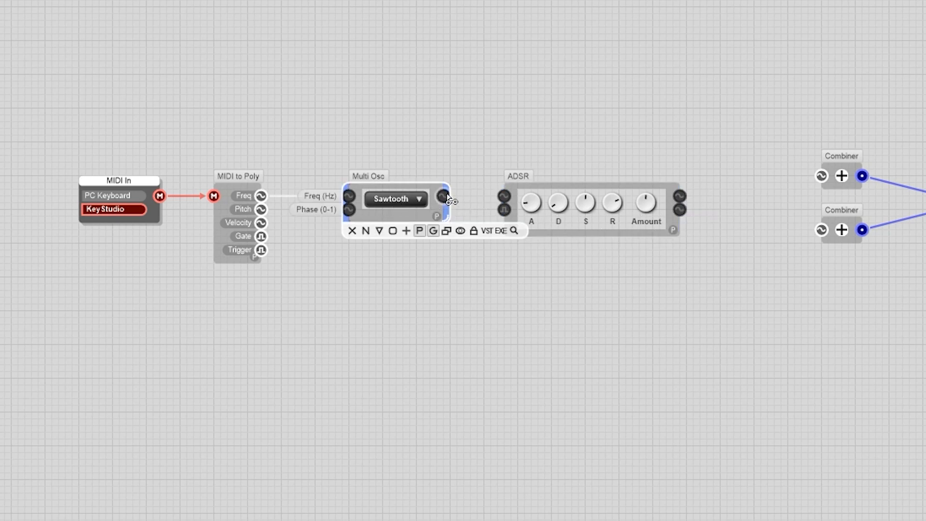
drag(443, 196, 500, 197)
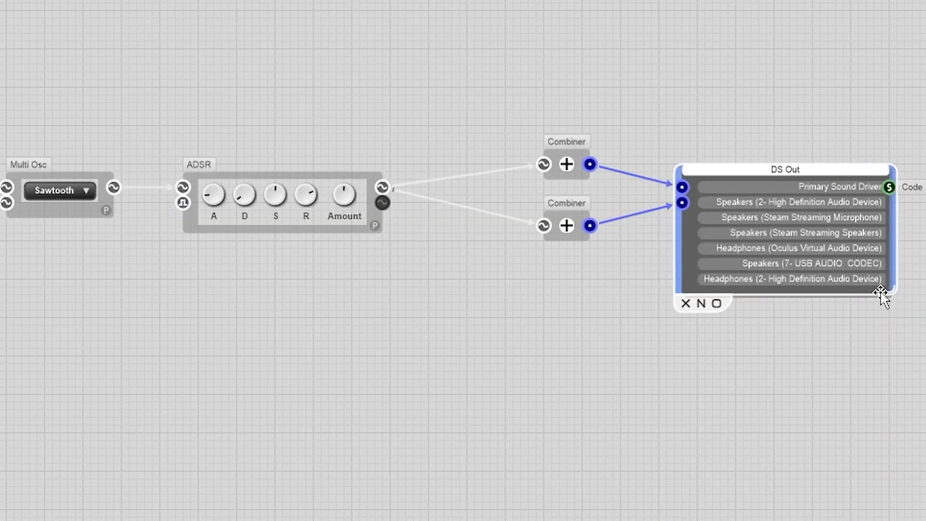
Deselect the DS Out audio output module by clicking empty canvas
click(790, 202)
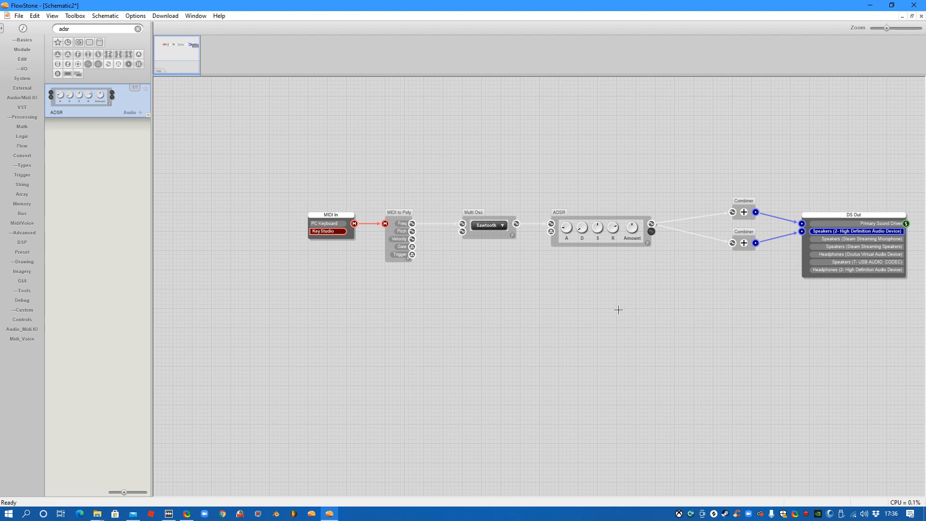
mouse_move(593, 214)
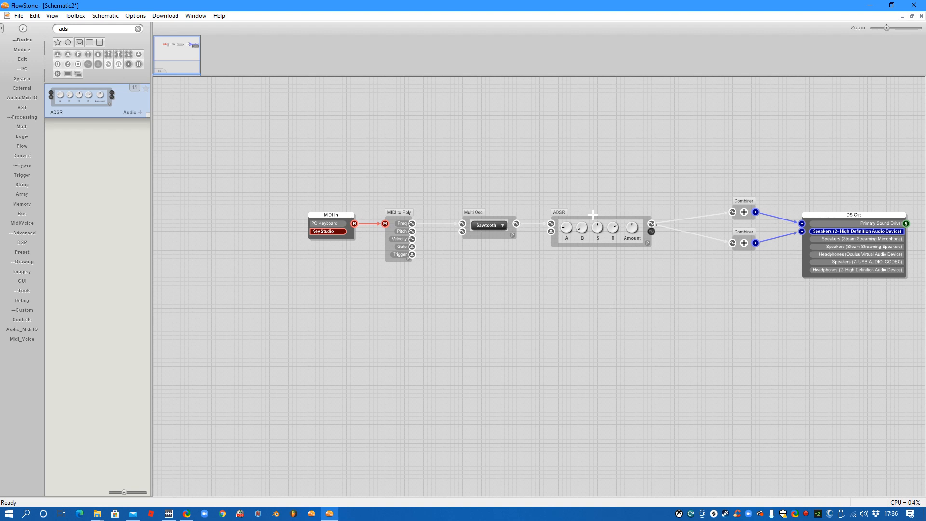
mouse_move(621, 231)
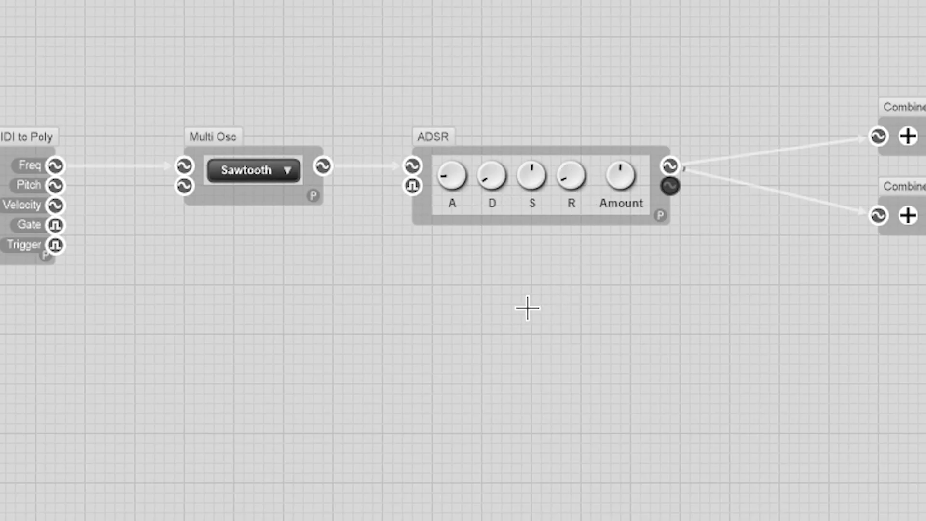
mouse_move(493, 267)
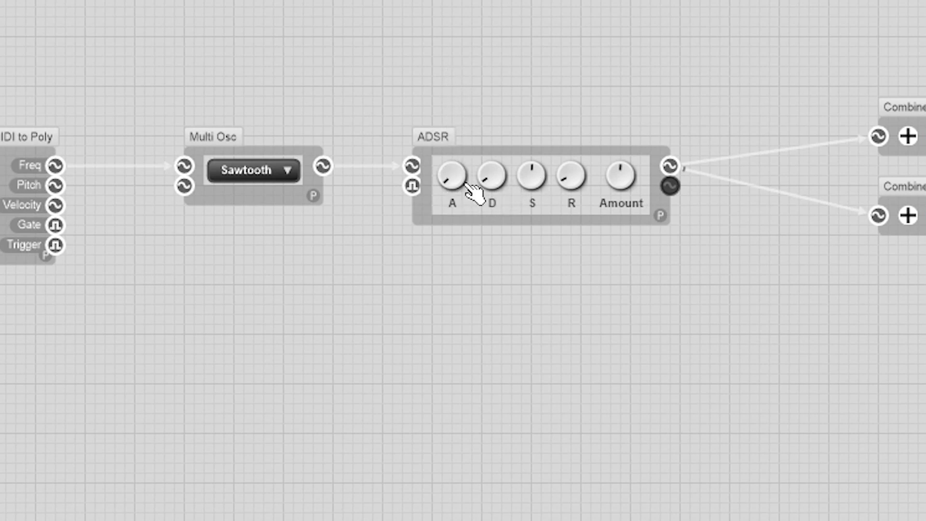
mouse_move(532, 183)
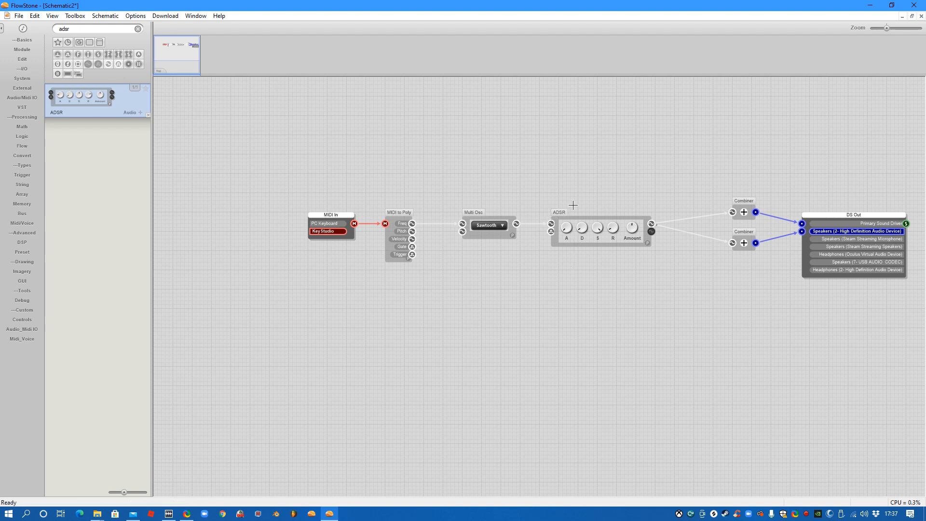
mouse_move(585, 212)
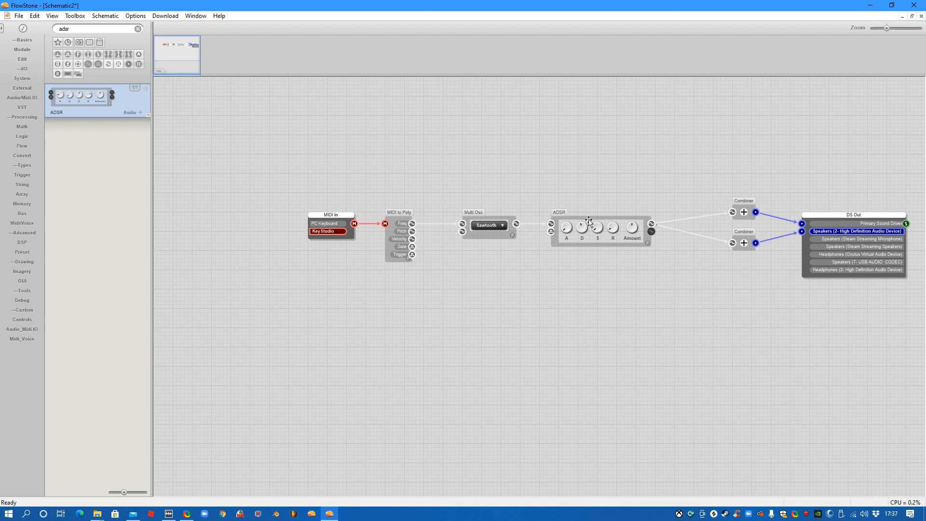
mouse_move(591, 207)
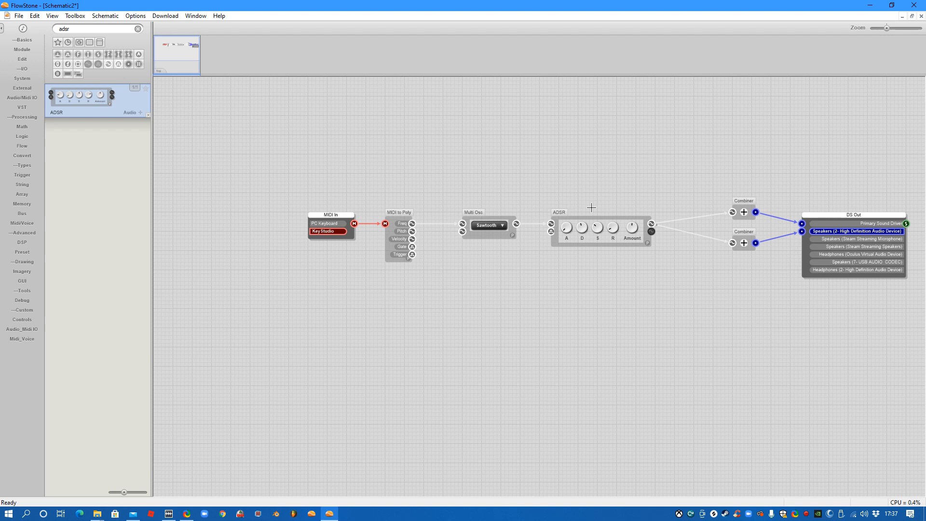
mouse_move(789, 280)
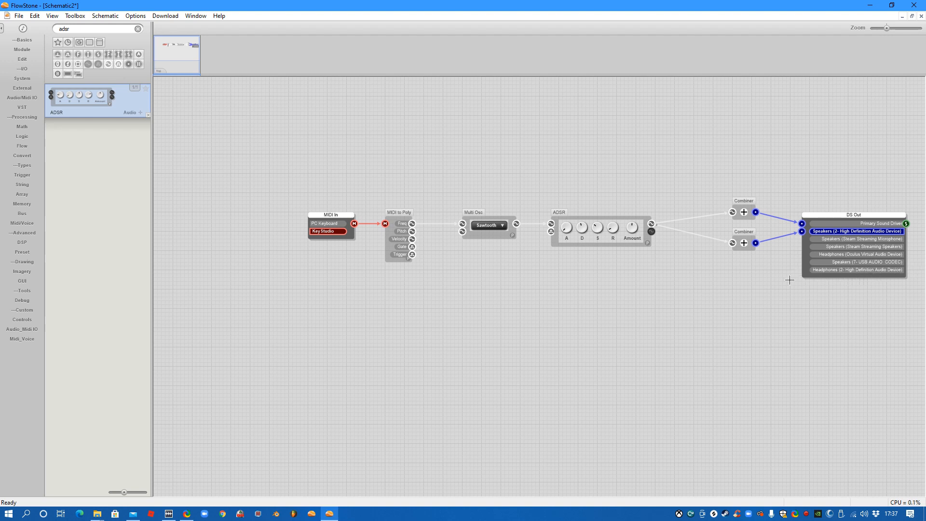
Add a Detuner from a 'detun' search and set its octave offset
click(139, 29)
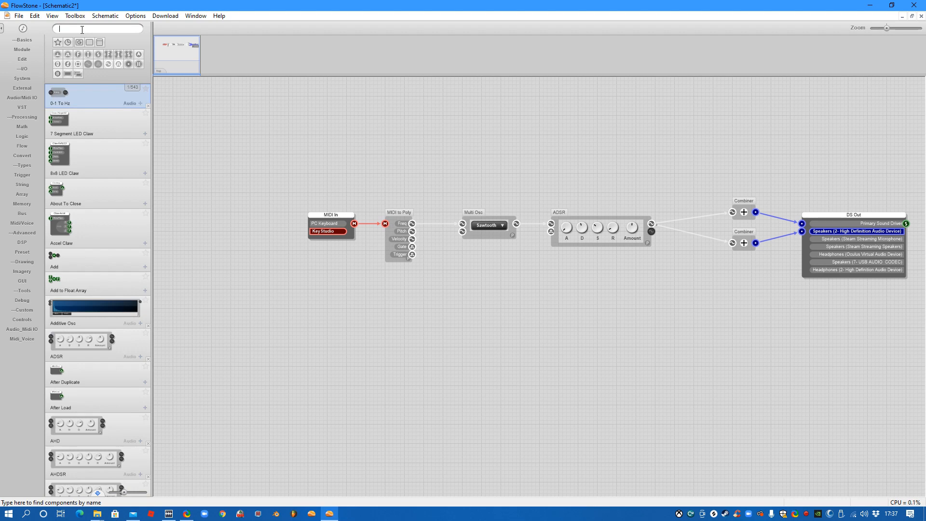
text(dt)
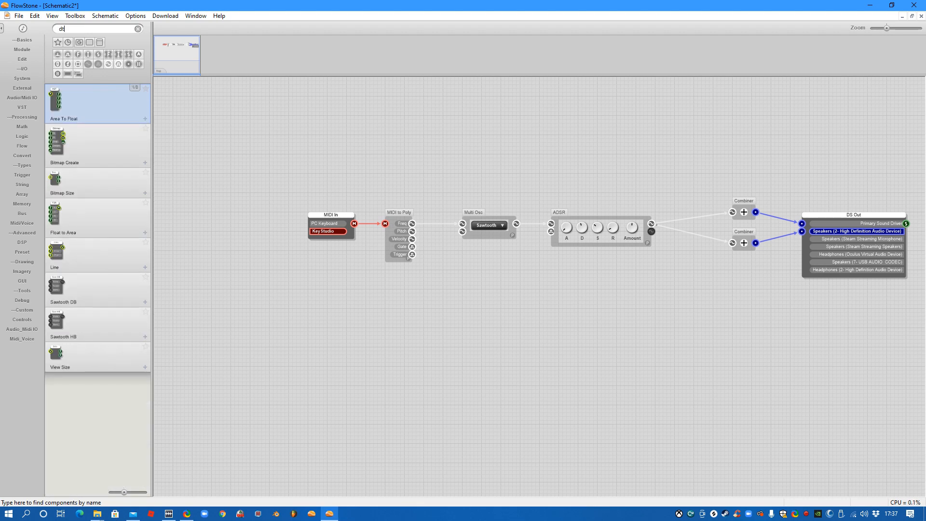
text(etun)
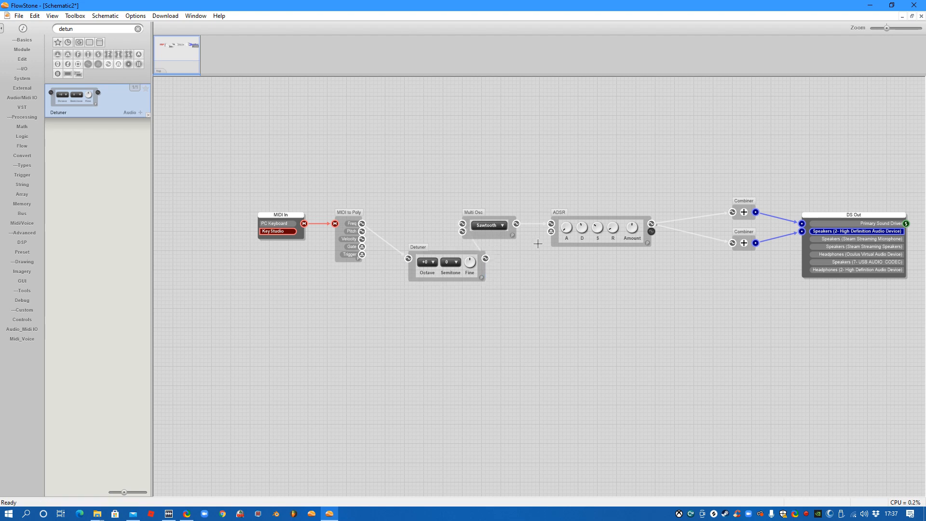
click(492, 225)
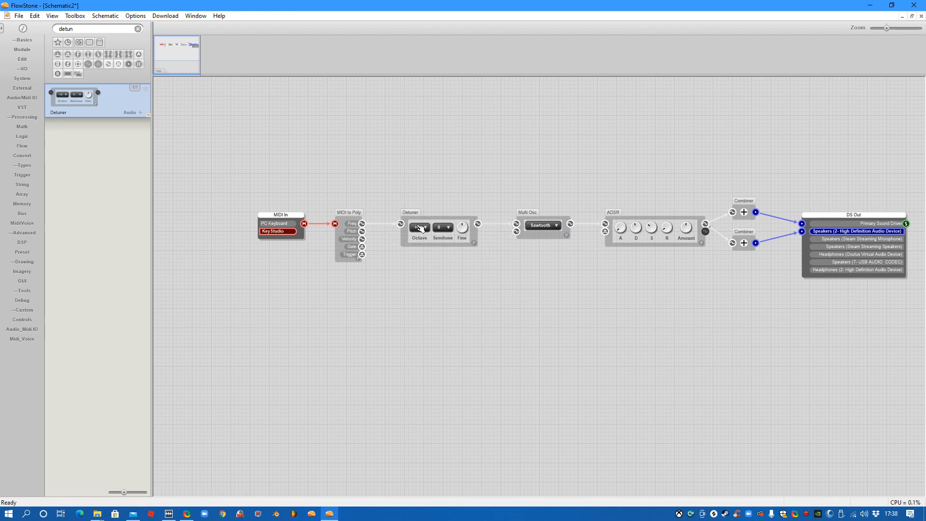
click(419, 227)
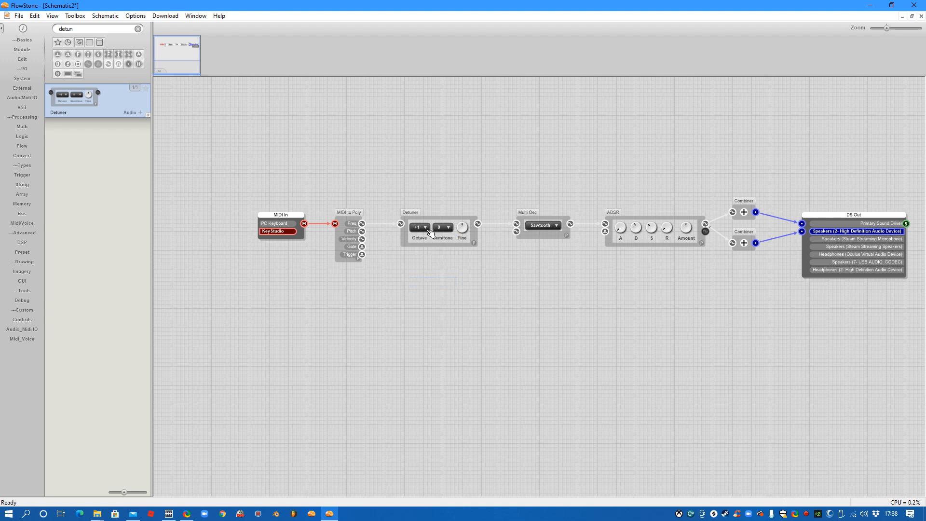
click(424, 227)
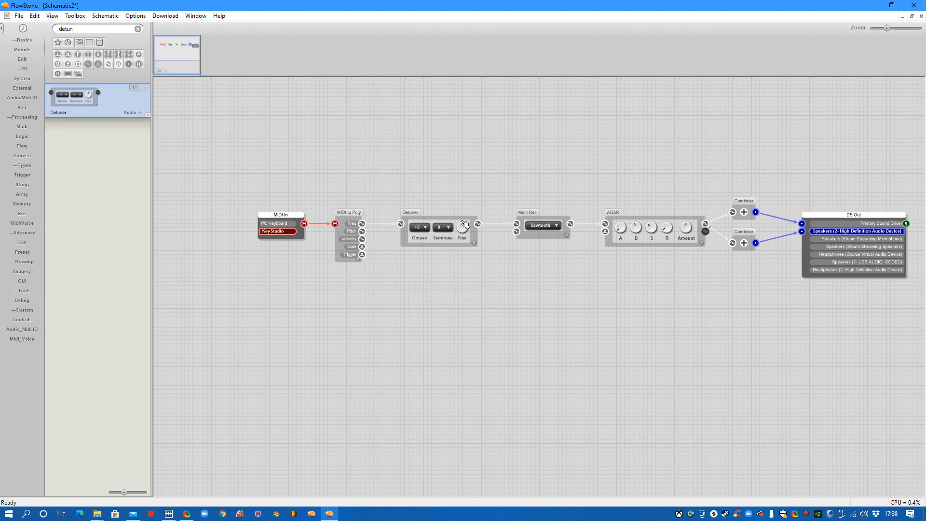
mouse_move(511, 257)
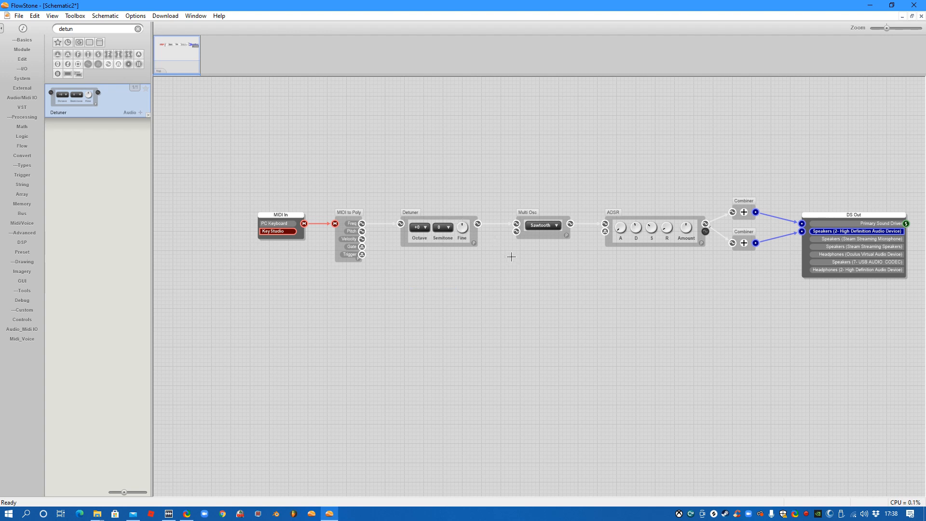
mouse_move(514, 265)
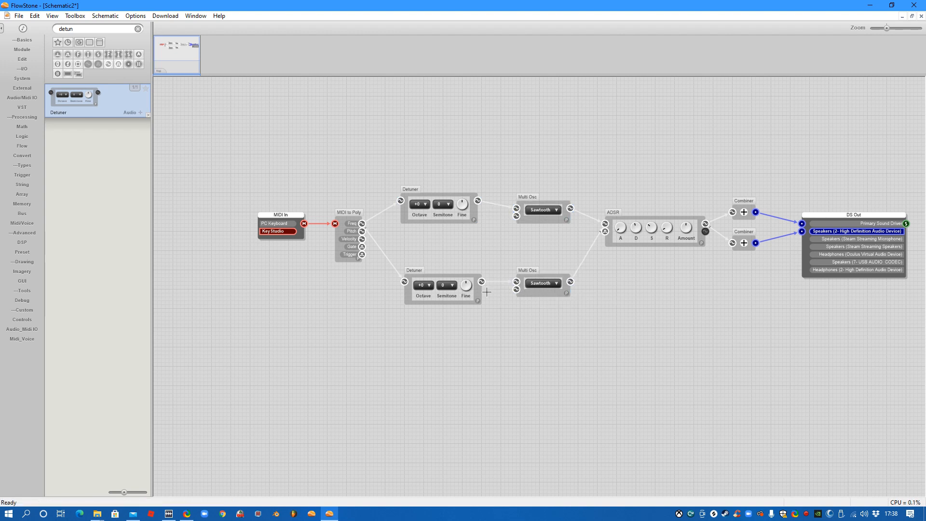
mouse_move(543, 288)
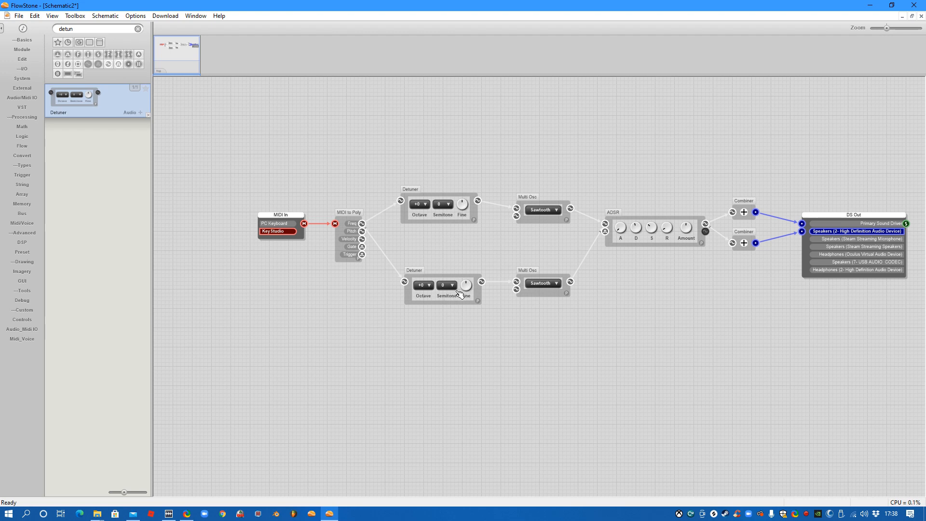
mouse_move(491, 332)
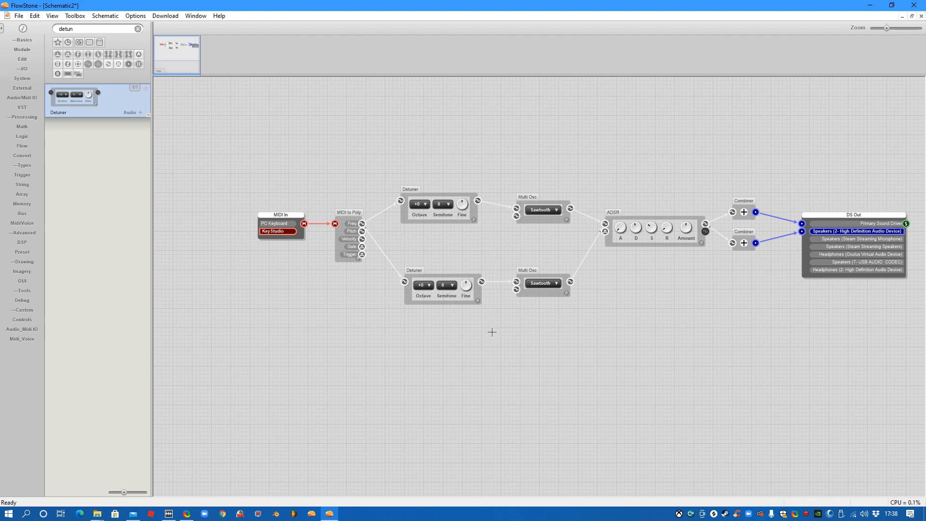
mouse_move(466, 285)
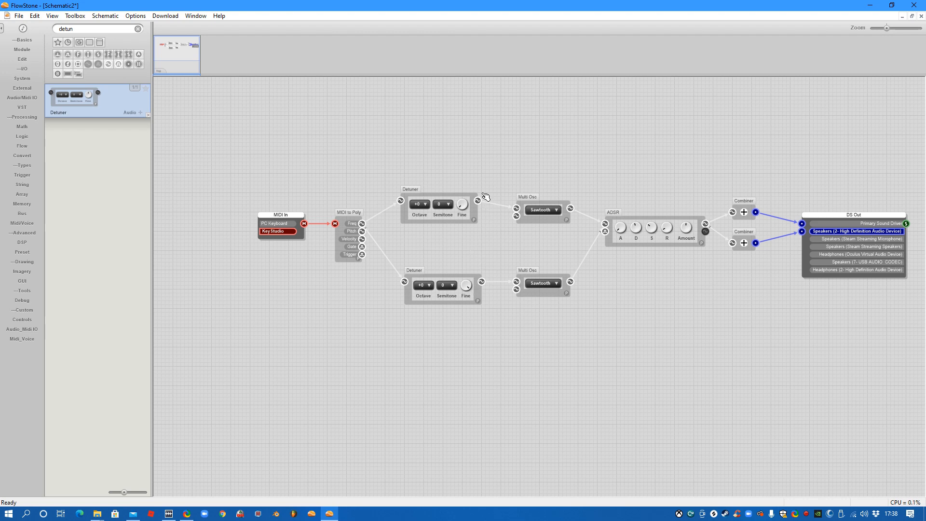
mouse_move(562, 374)
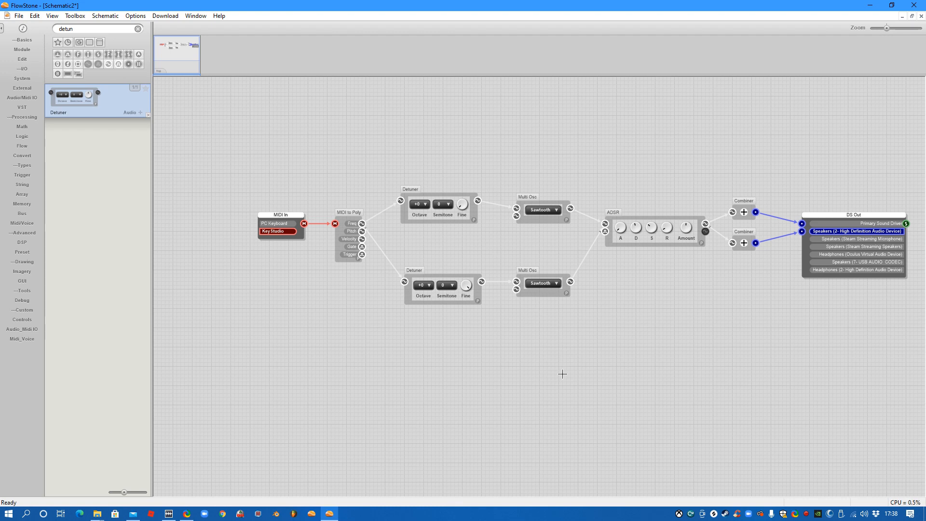
mouse_move(546, 336)
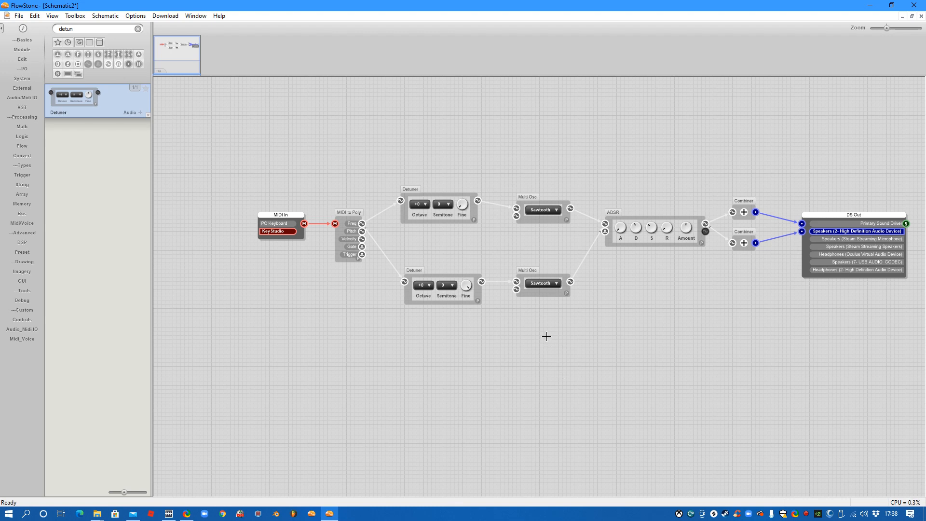
mouse_move(471, 214)
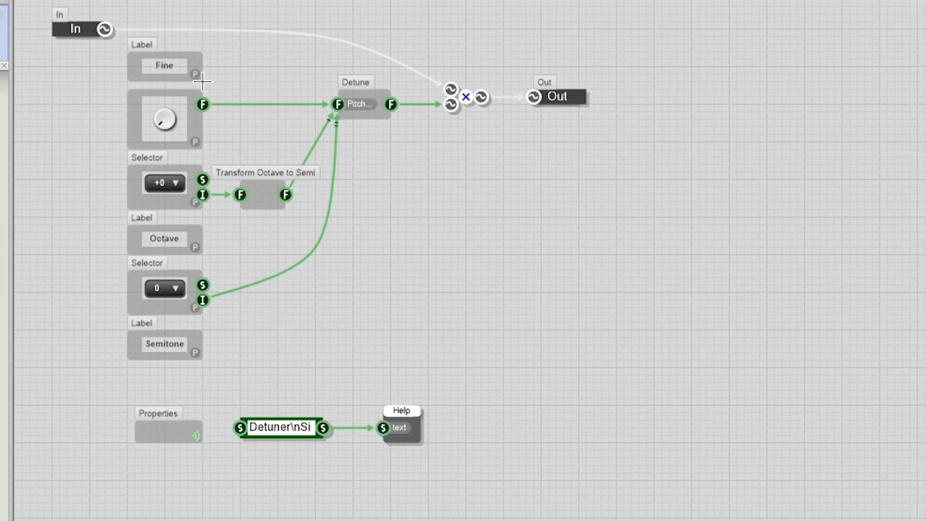
mouse_move(198, 140)
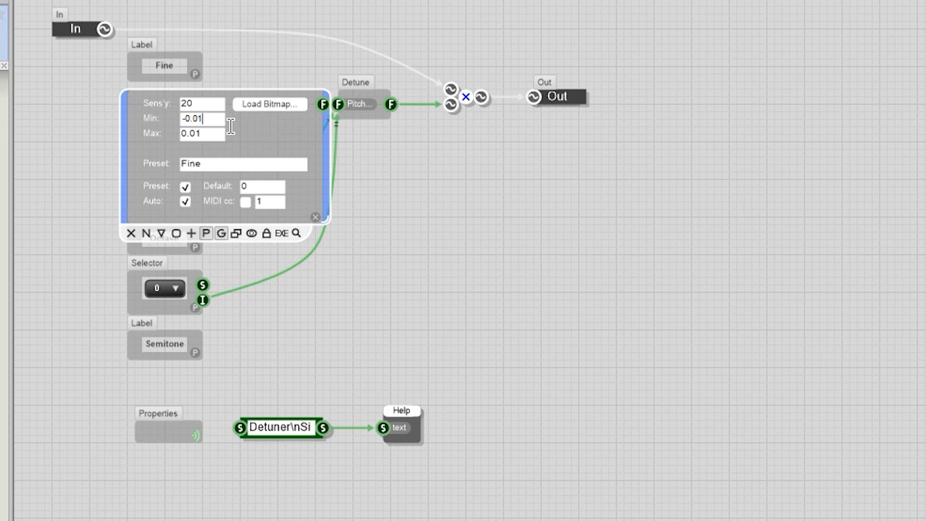
Edit the Detuner Fine knob's range field, entering -0.20
text(-0.2)
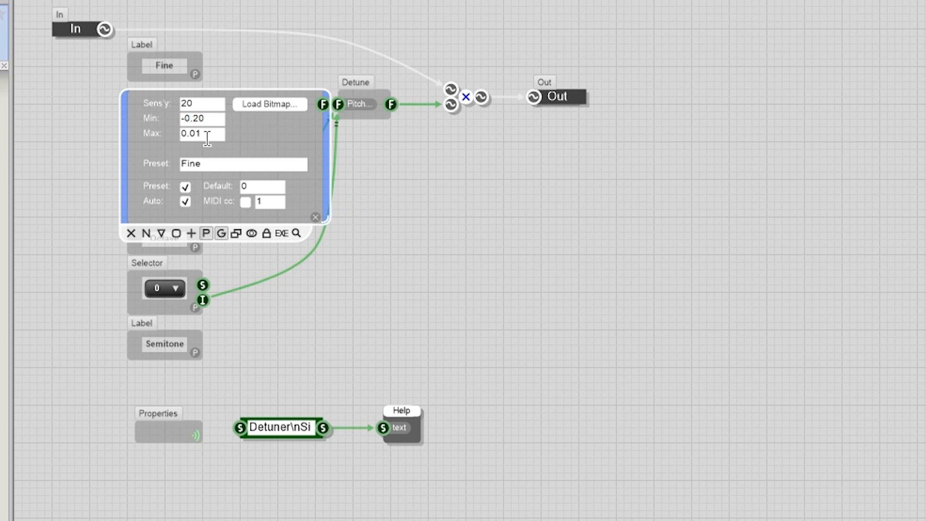
double_click(194, 134)
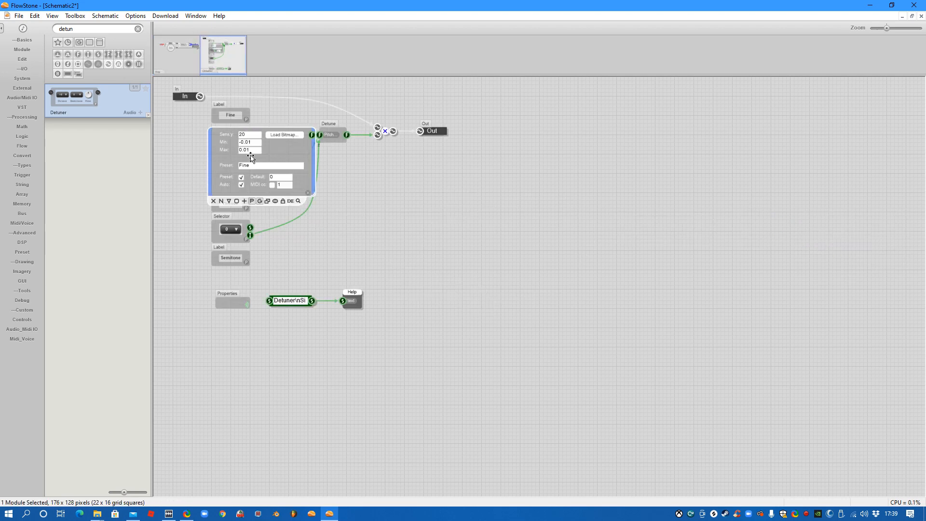
text(-0.20)
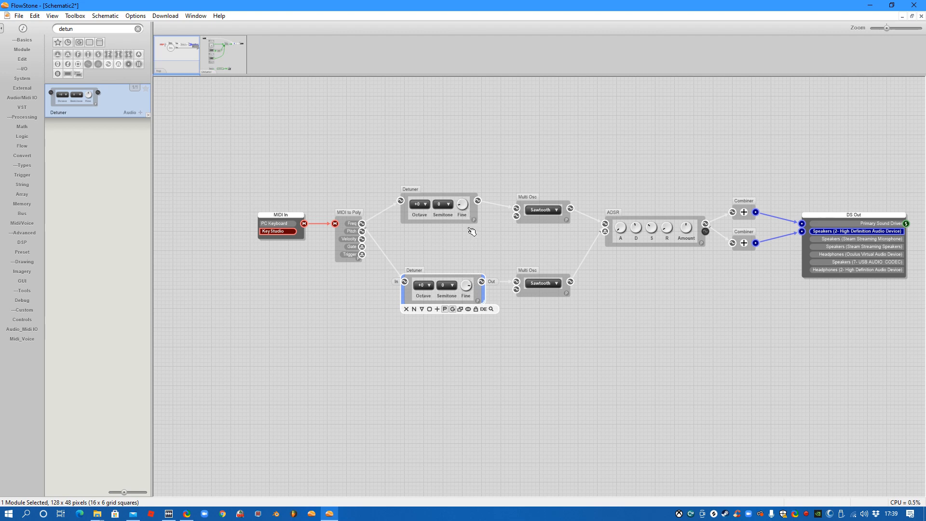
mouse_move(466, 278)
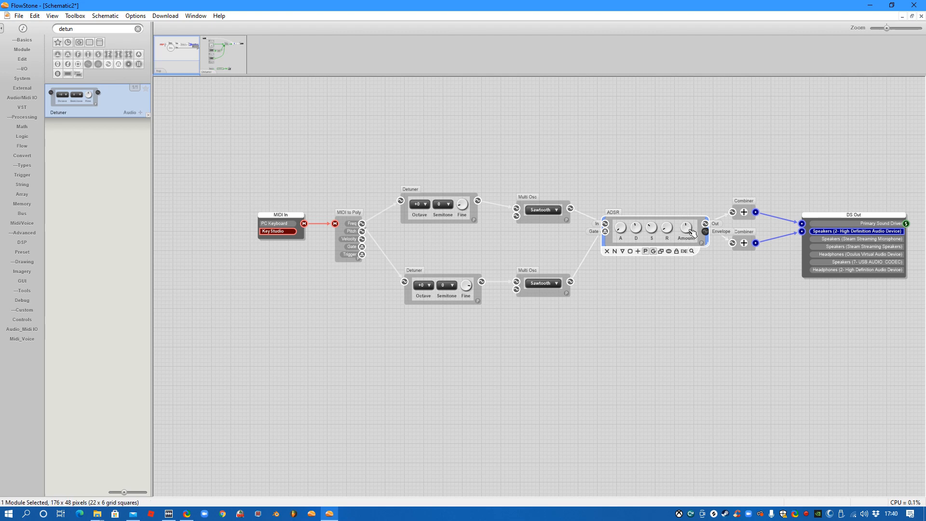
mouse_move(689, 215)
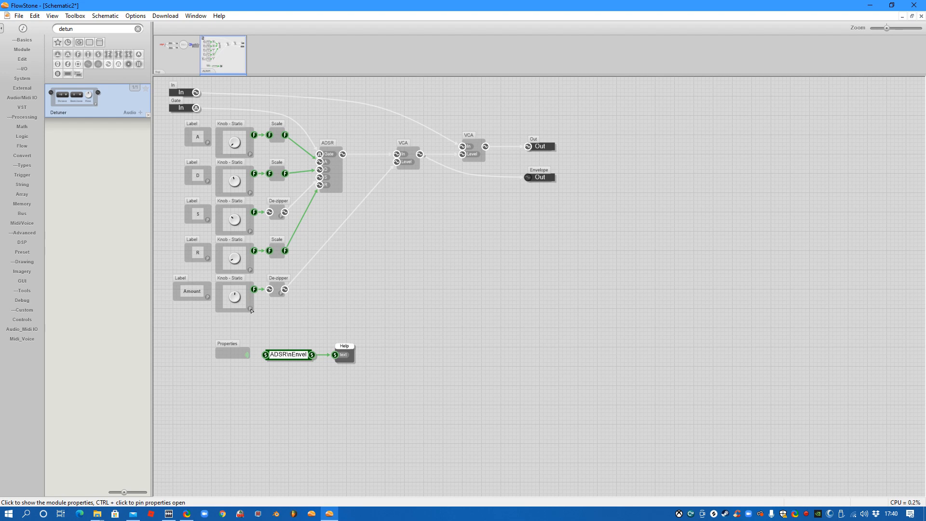
click(233, 296)
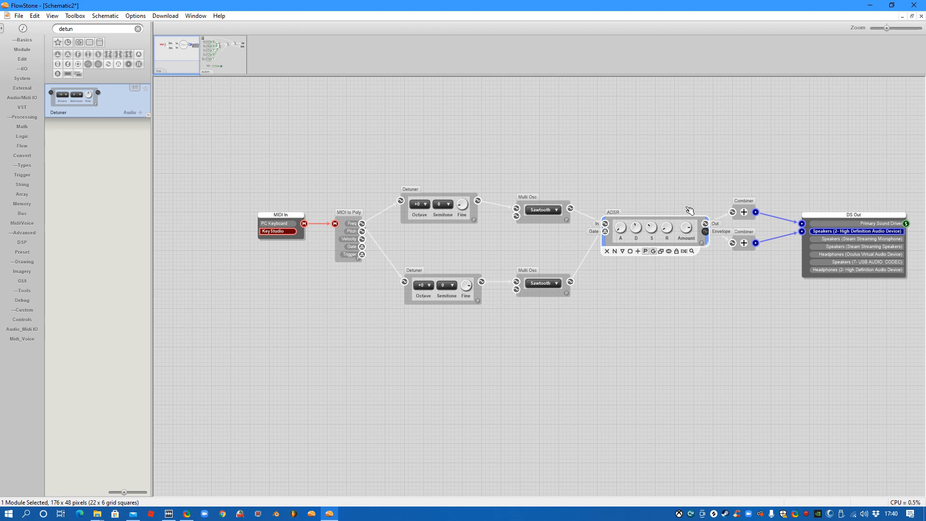
mouse_move(678, 223)
text(stere)
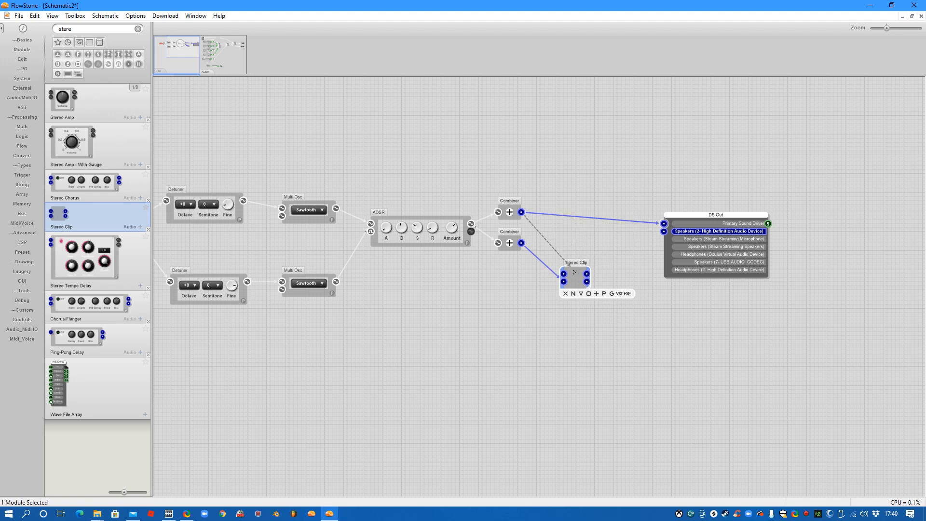
Move the Stereo Clip in line just before DS Out
drag(574, 278, 597, 231)
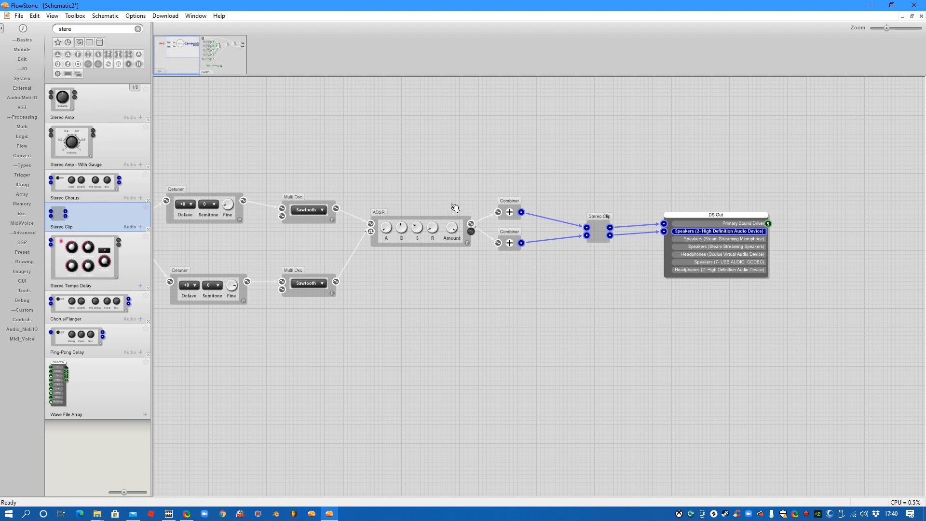
mouse_move(443, 226)
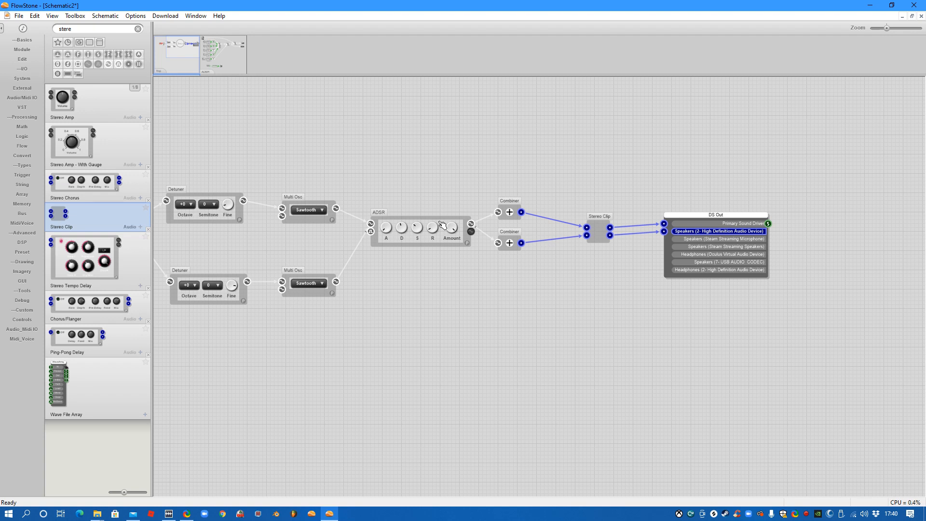
mouse_move(601, 232)
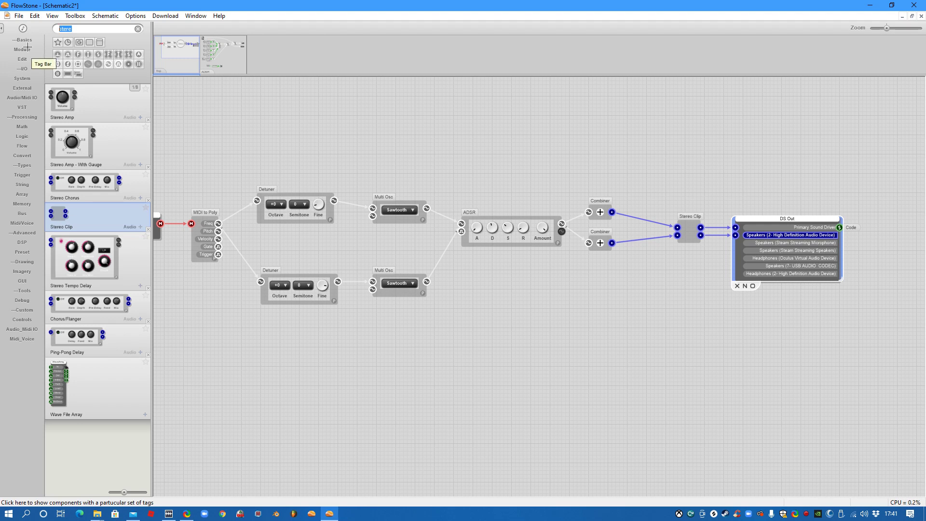
Add the stereo Reverb from a 'rever' search and switch it on
text(reverb)
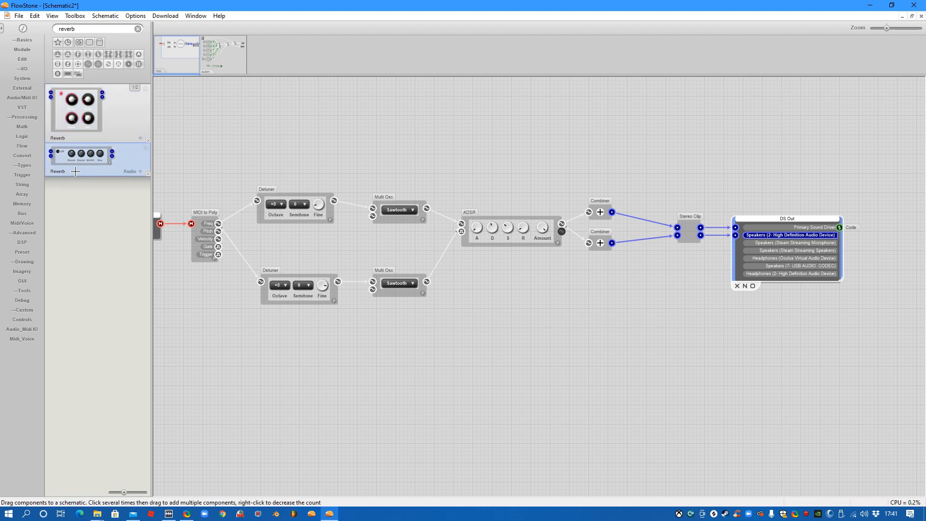
drag(83, 156, 660, 301)
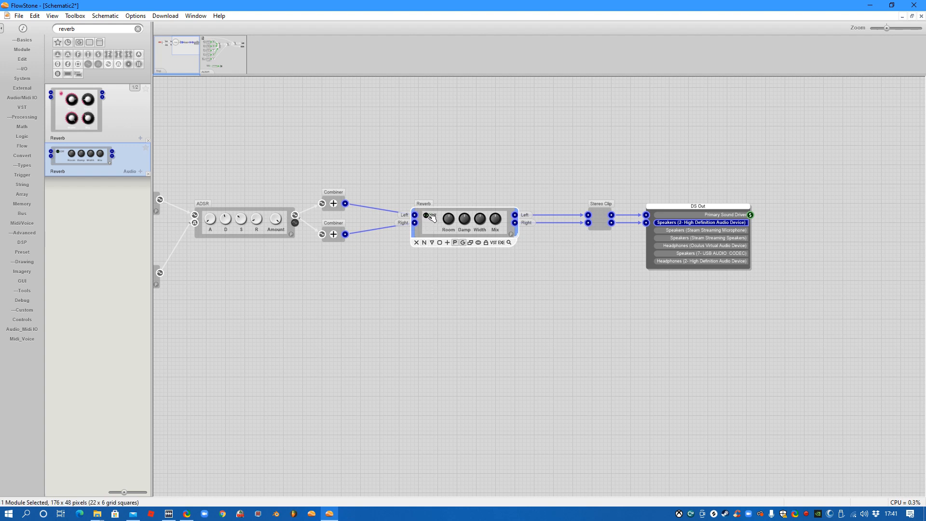
click(426, 215)
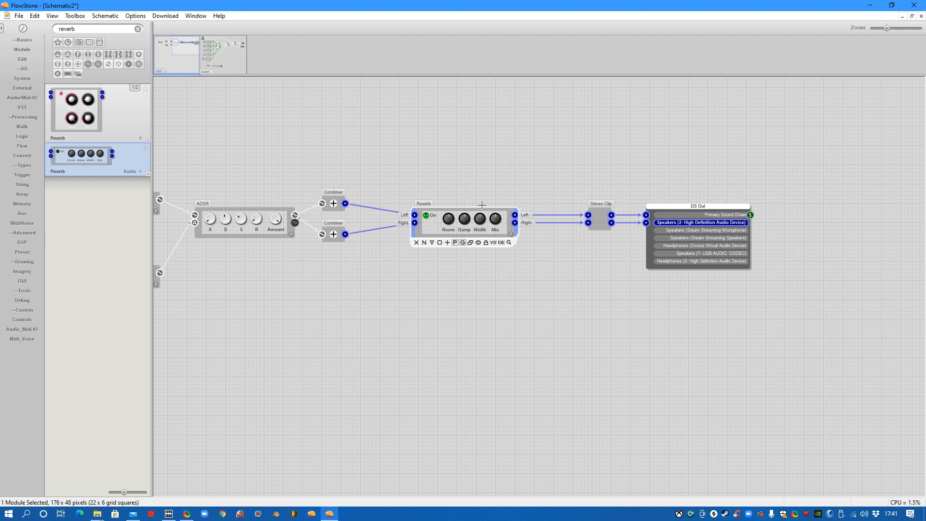
mouse_move(461, 279)
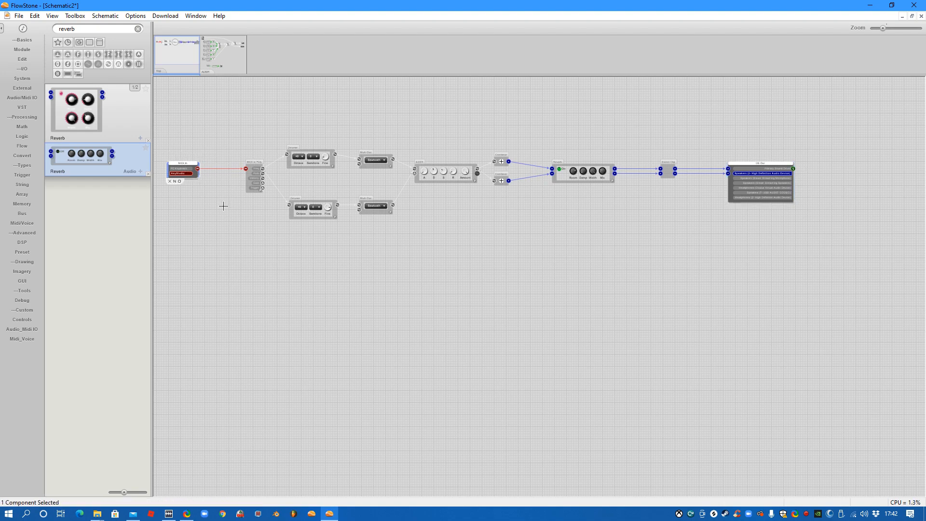
Box-select the synth components between MIDI input and output and group them into one module
drag(220, 95, 670, 276)
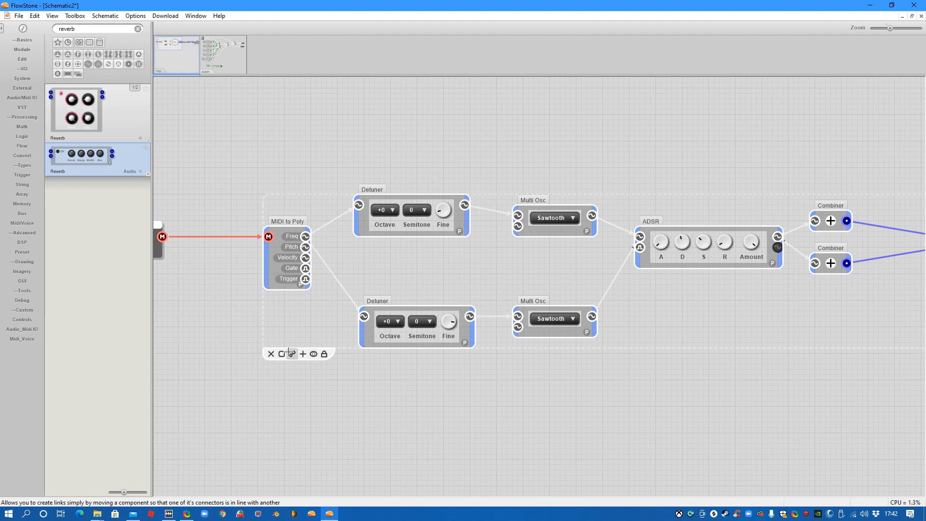
mouse_move(281, 353)
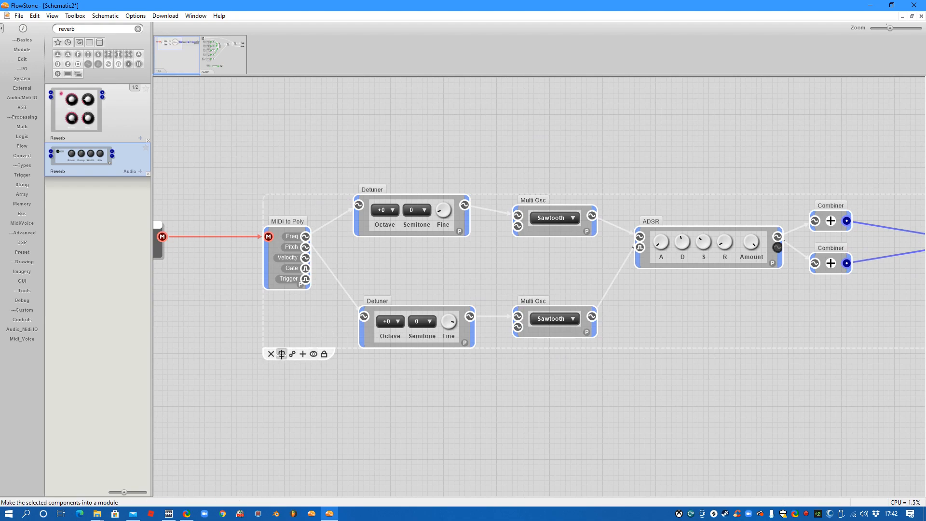
click(281, 354)
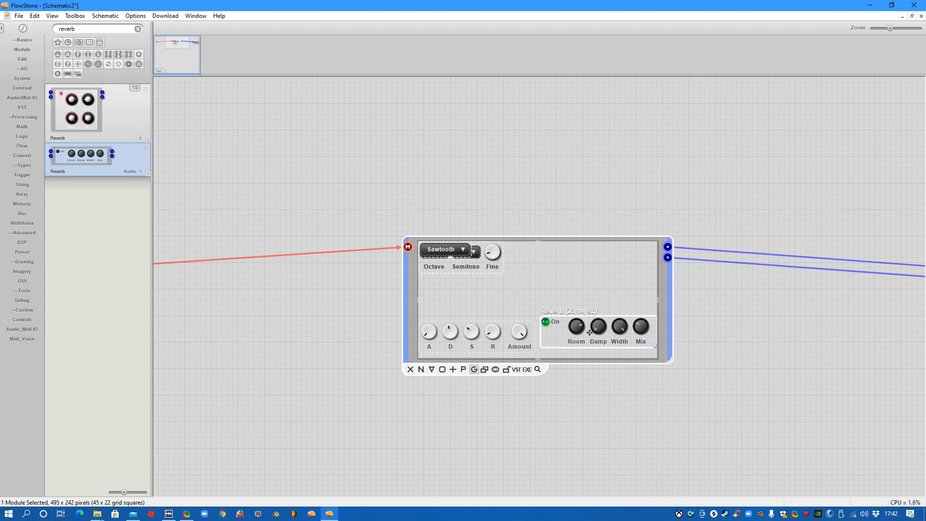
Move the reverb controls to the lower right of the module's front panel
drag(672, 359, 707, 365)
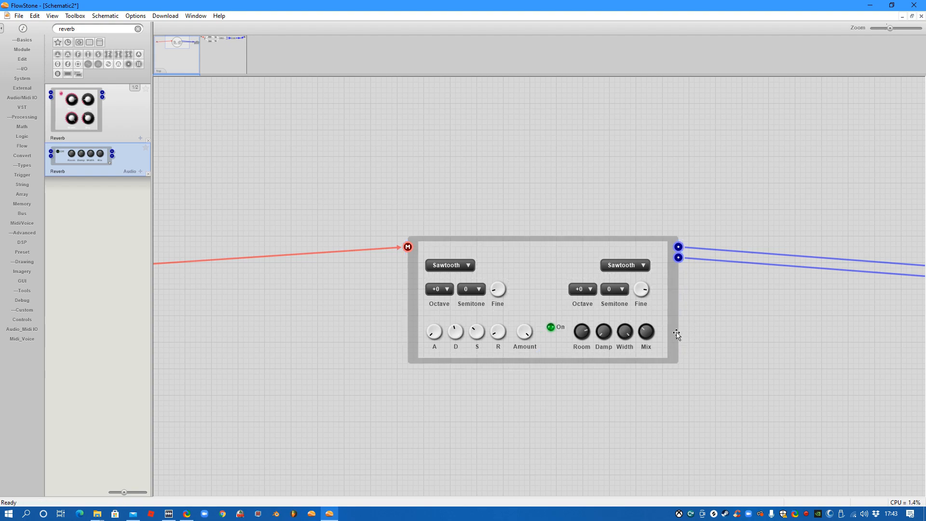
mouse_move(509, 243)
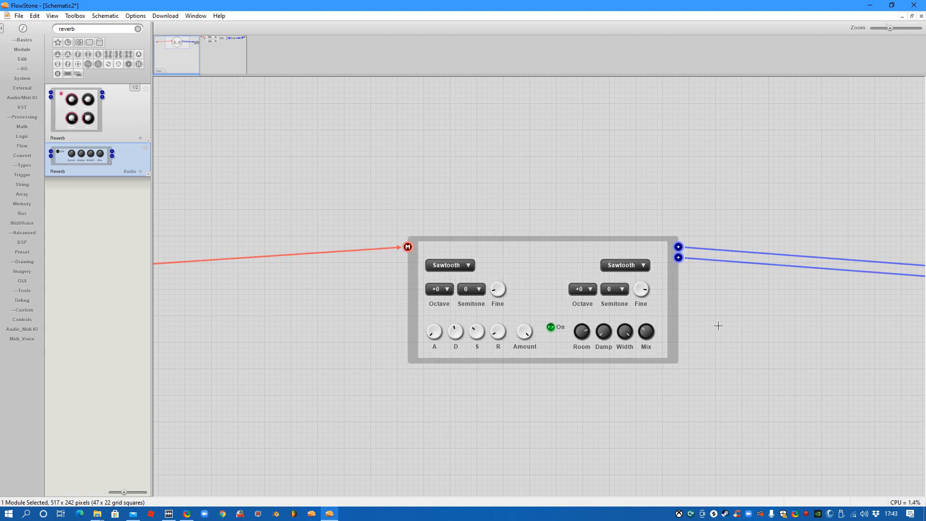
mouse_move(725, 334)
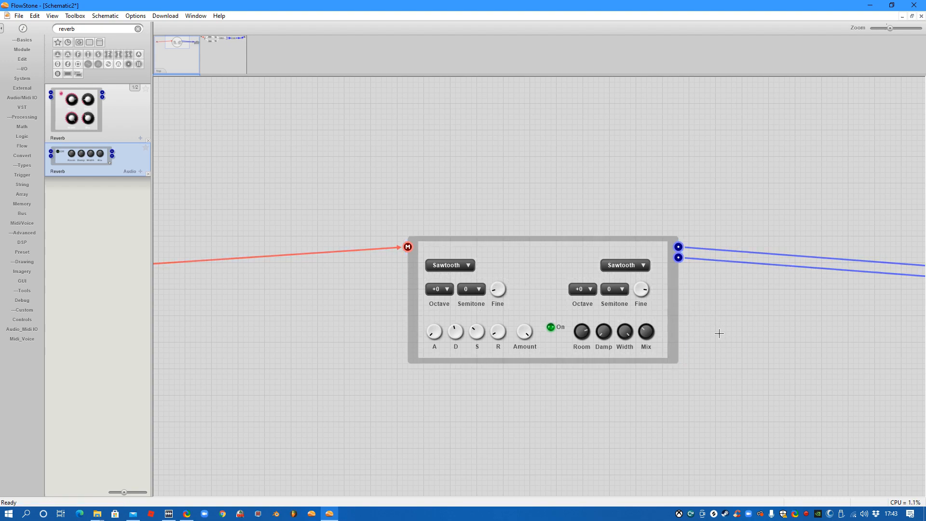
mouse_move(698, 325)
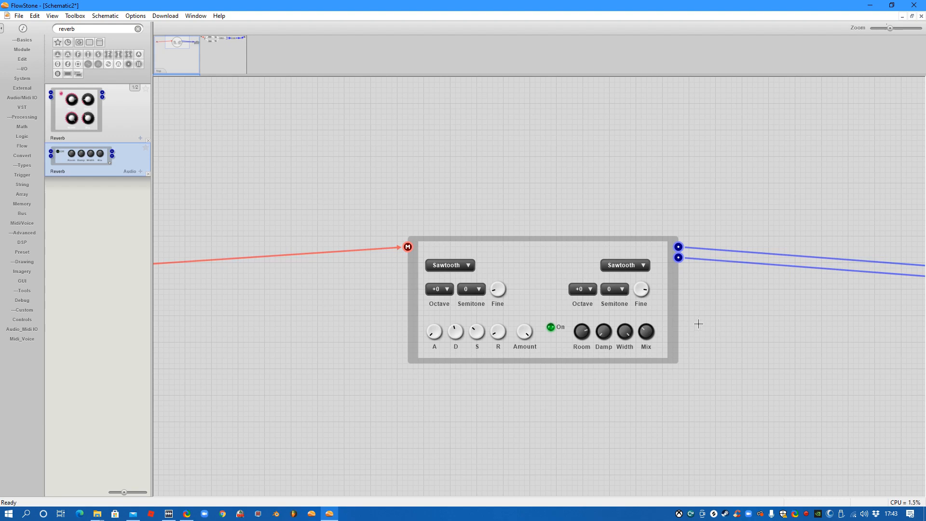
mouse_move(685, 307)
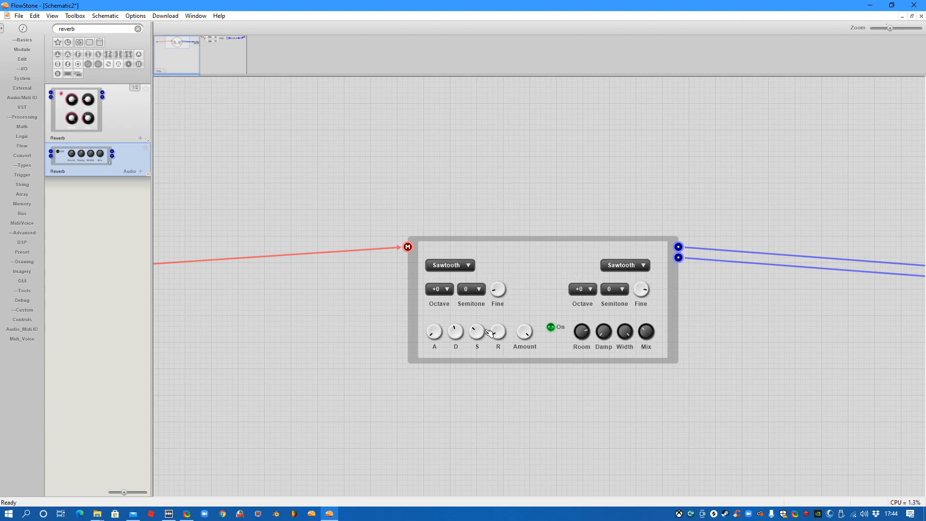
mouse_move(521, 291)
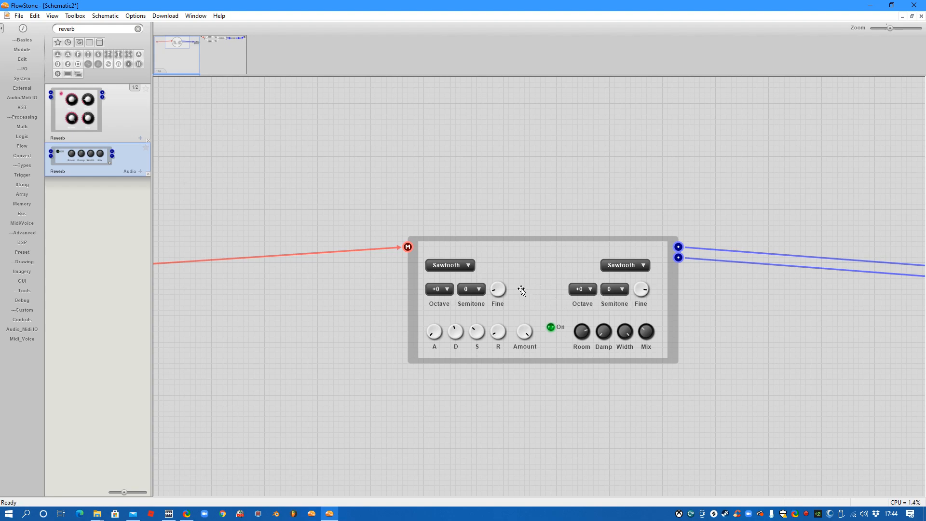
mouse_move(518, 304)
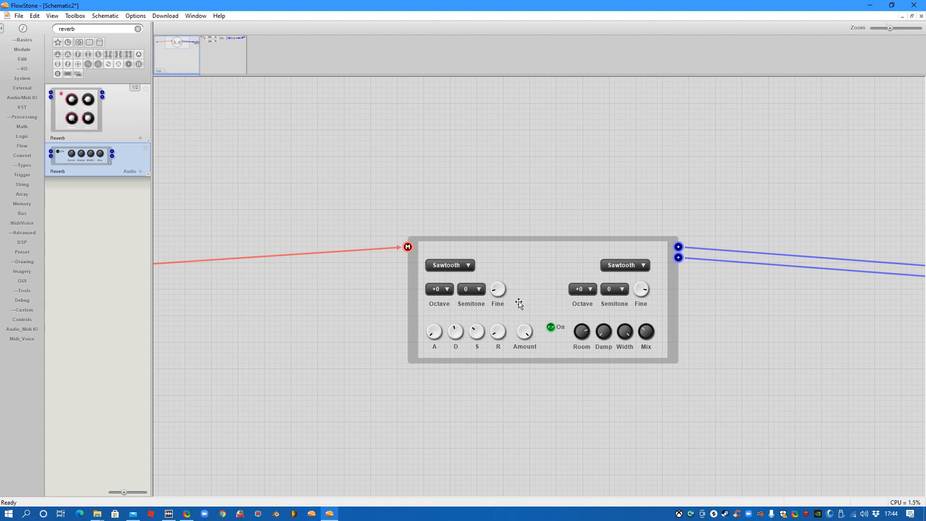
click(520, 304)
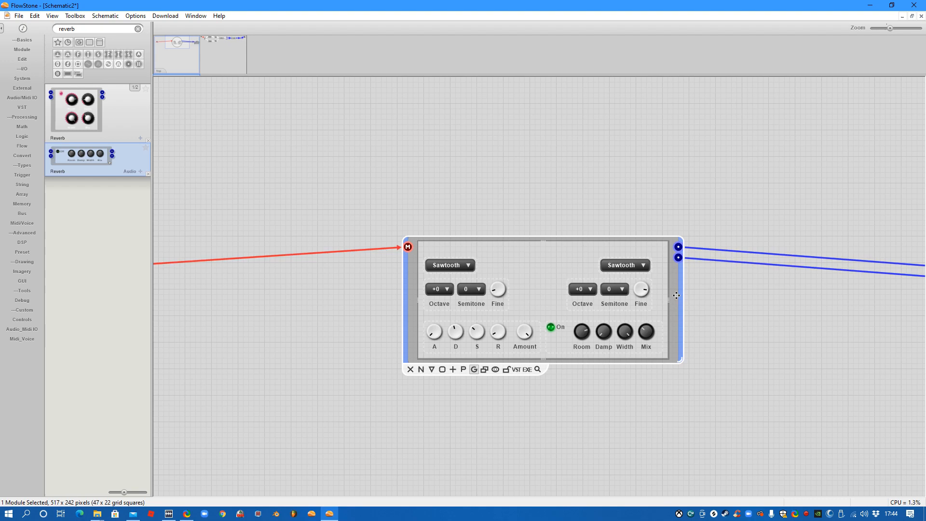
mouse_move(729, 273)
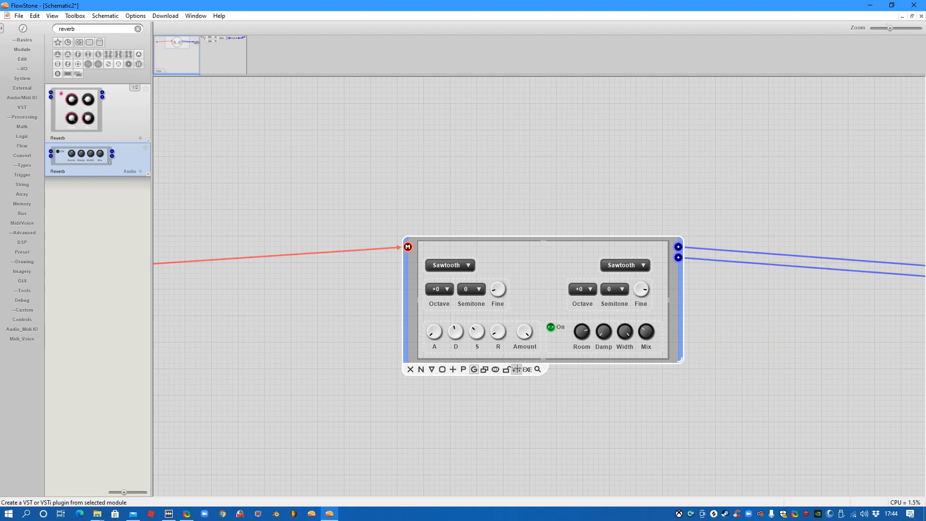
click(517, 369)
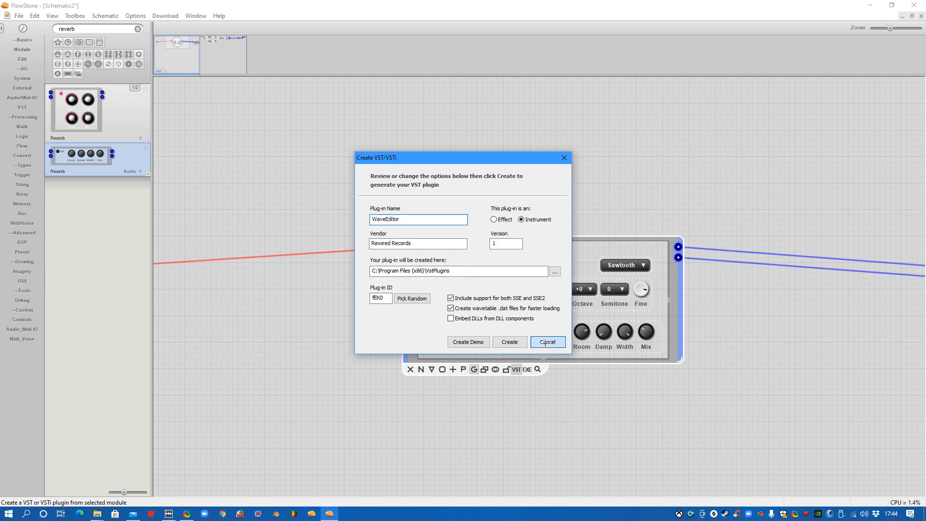
click(548, 341)
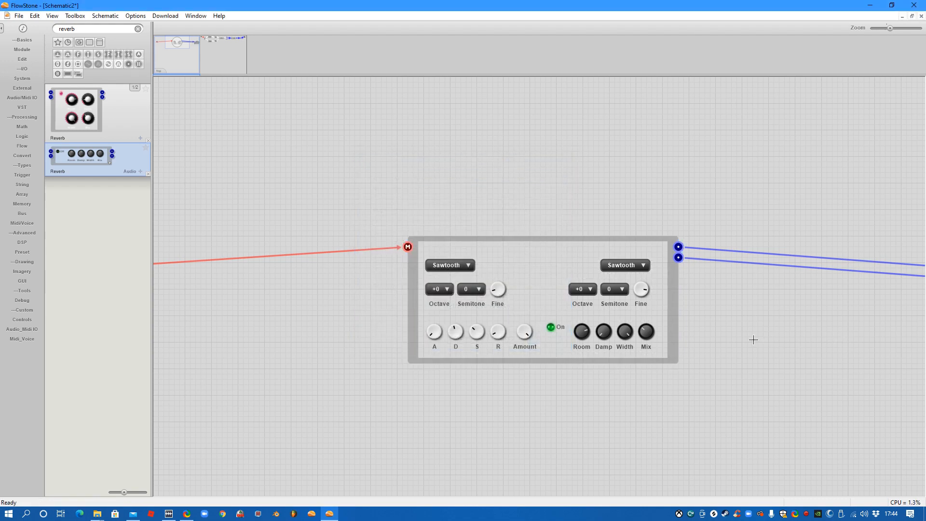